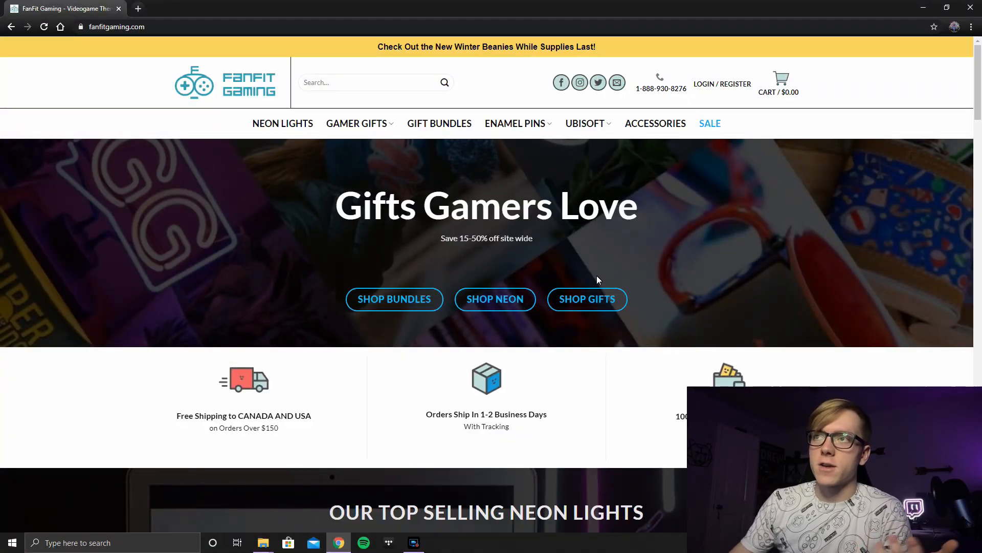
pyautogui.moveTo(399, 244)
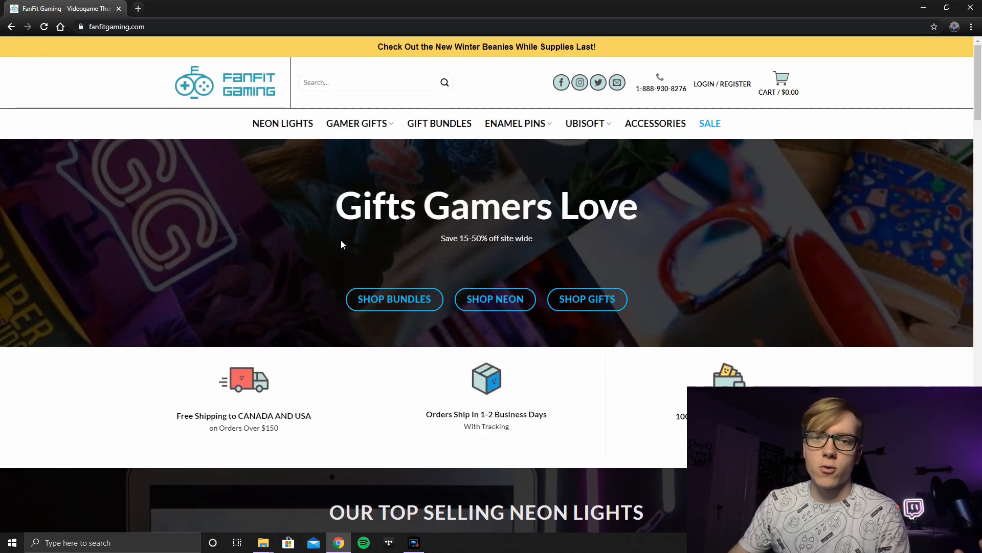
# Step: Scroll through the FanFit home page and the grid of 23 discounted neon lights
pyautogui.scroll(-3)
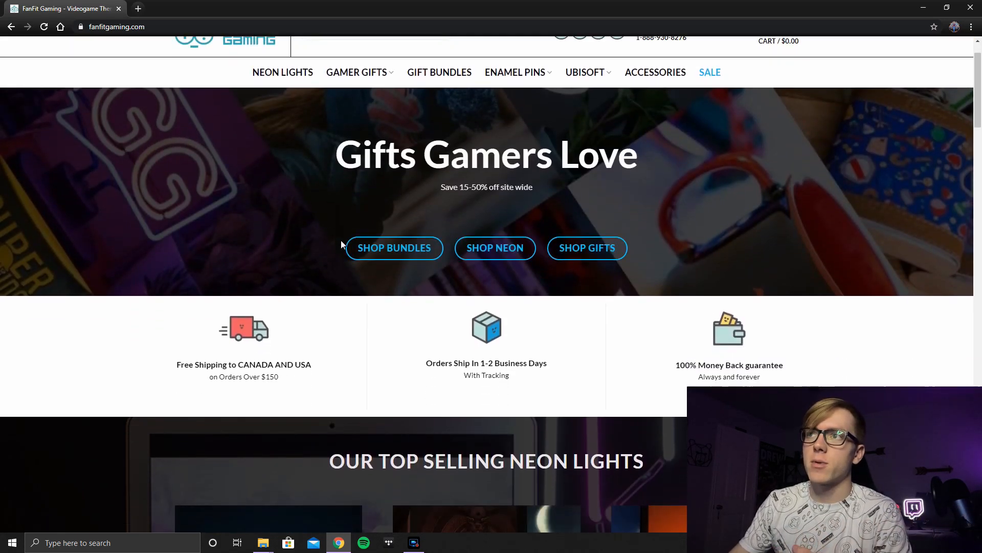
pyautogui.scroll(-3)
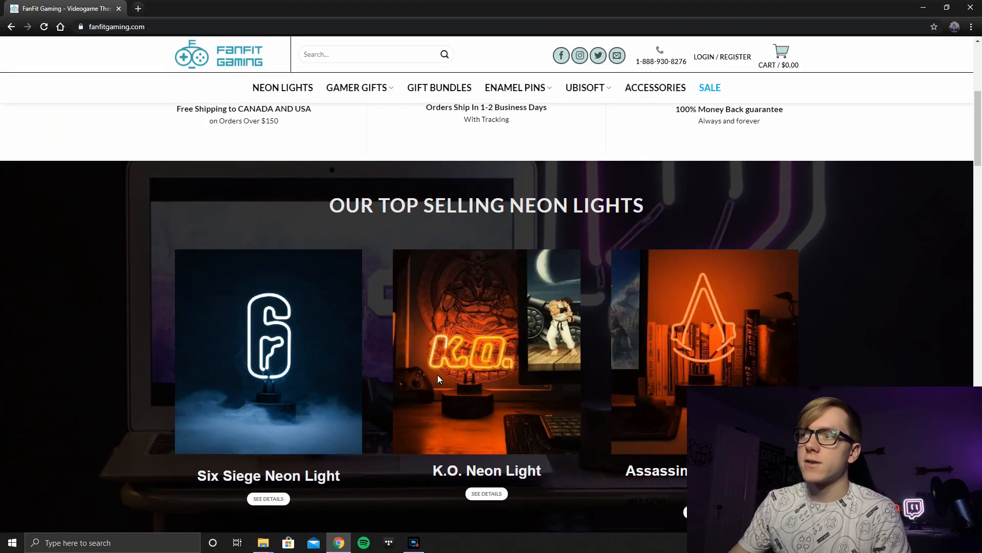
pyautogui.scroll(3)
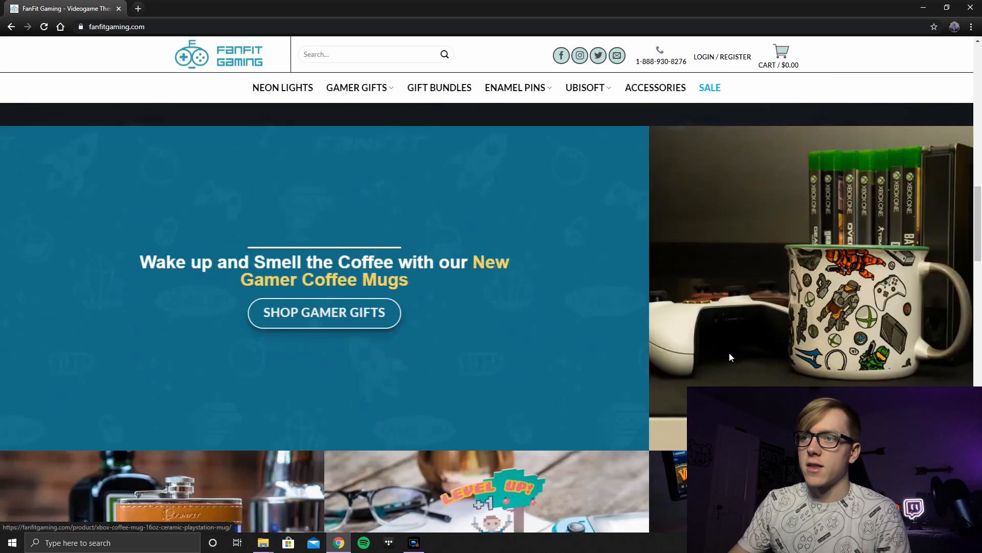
pyautogui.scroll(-3)
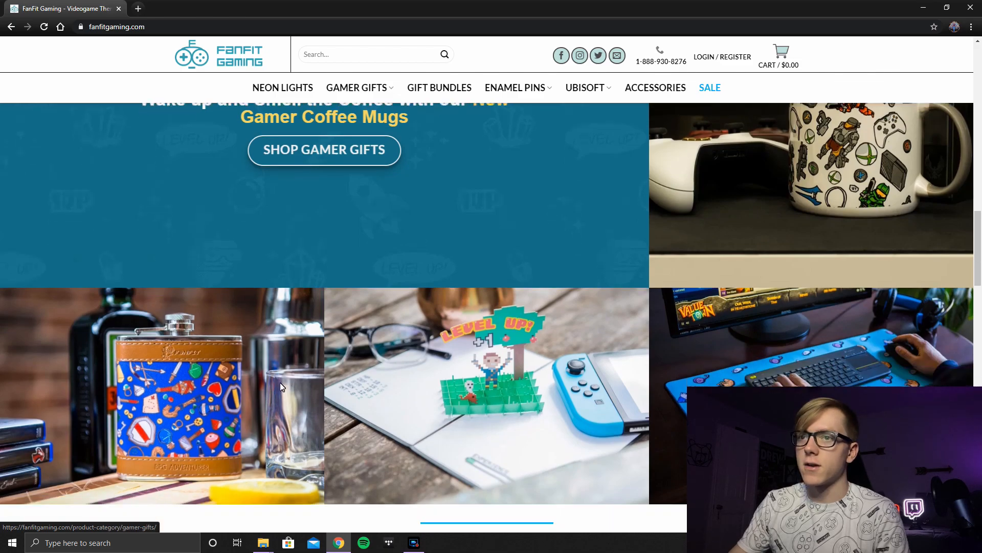
pyautogui.scroll(-3)
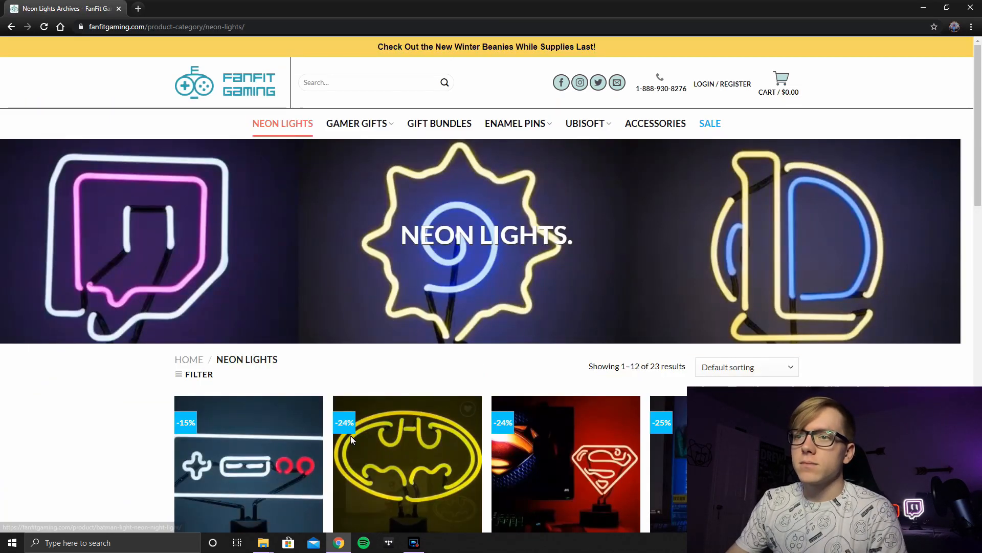
pyautogui.scroll(-3)
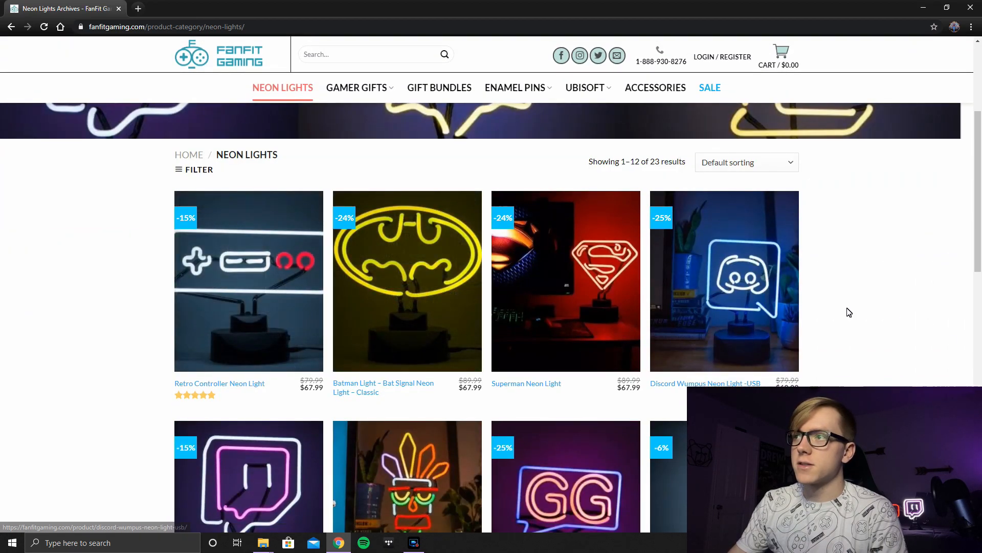
pyautogui.scroll(-3)
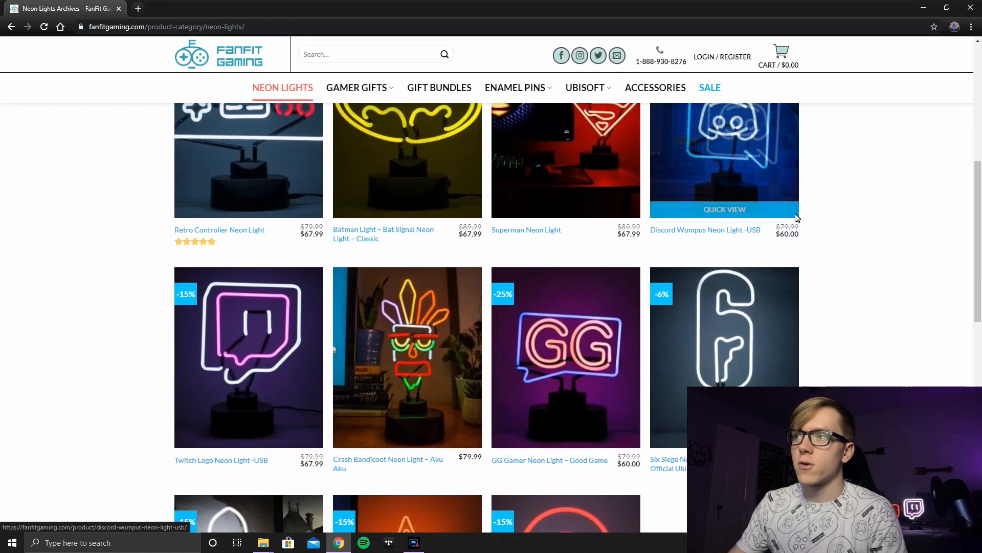
pyautogui.scroll(-3)
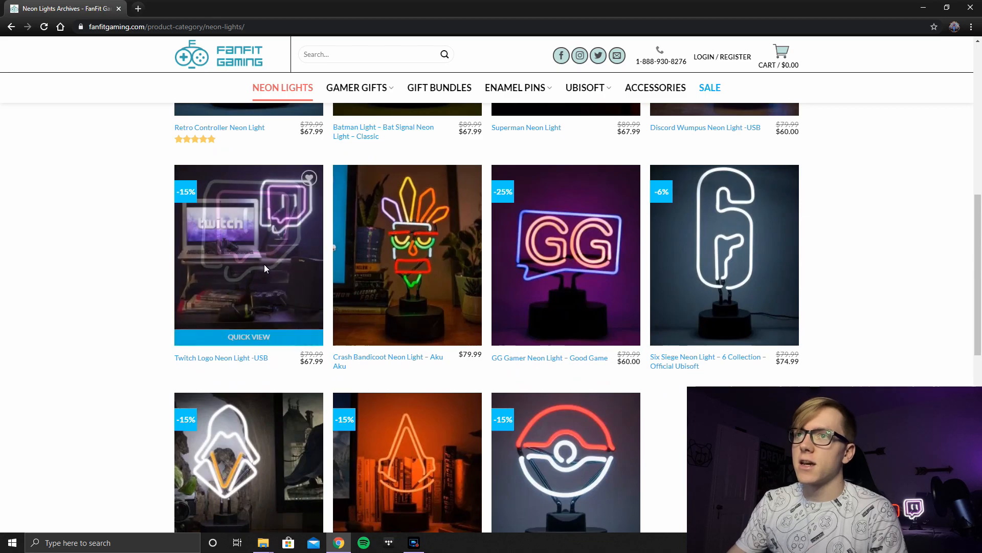
# Step: Cycle through all Twitch Logo Neon Light -USB photos, then go back a page
pyautogui.click(265, 269)
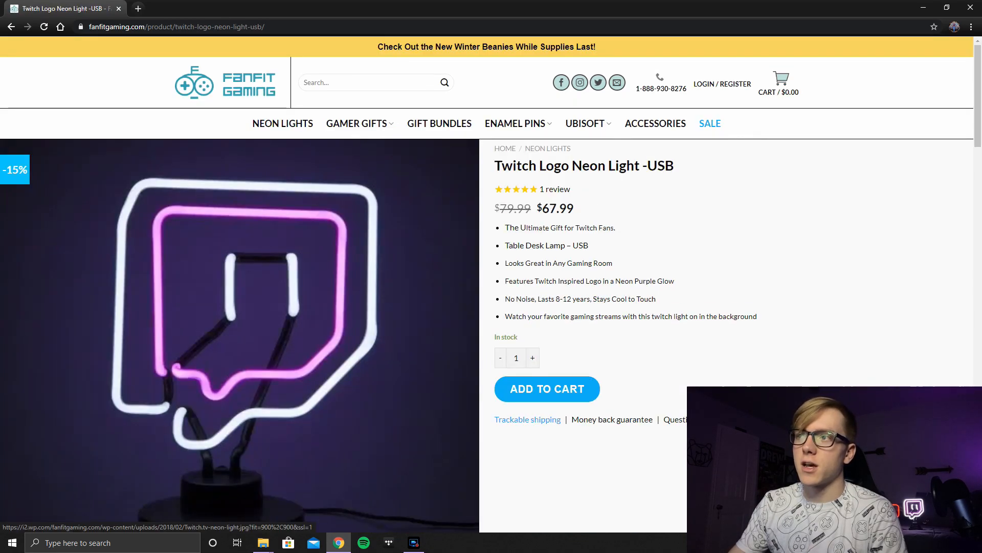
pyautogui.scroll(-3)
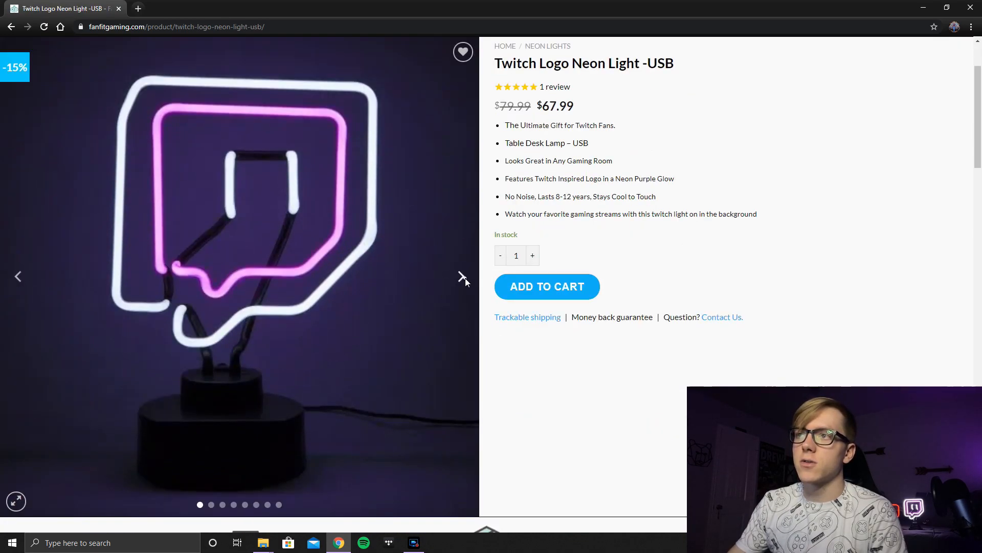
pyautogui.click(461, 276)
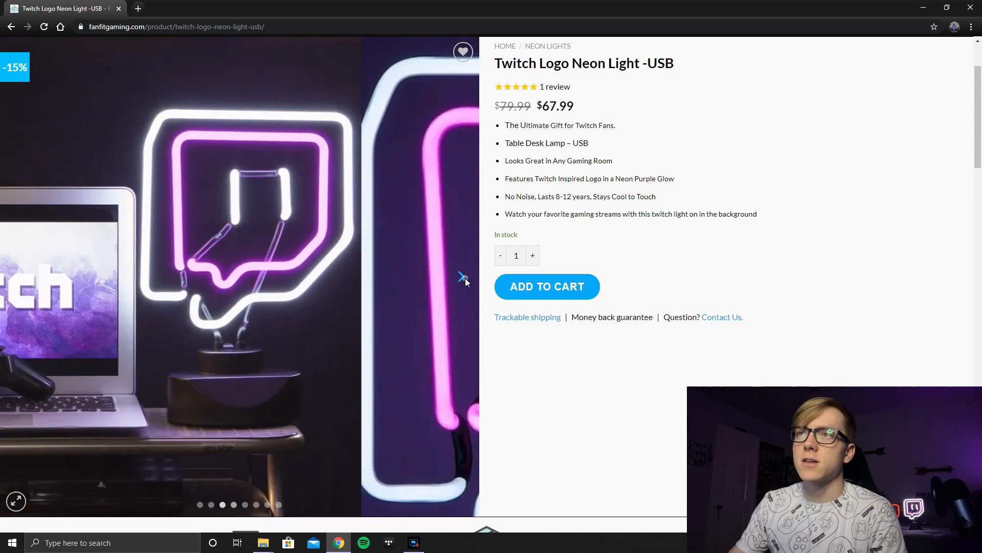
pyautogui.click(461, 275)
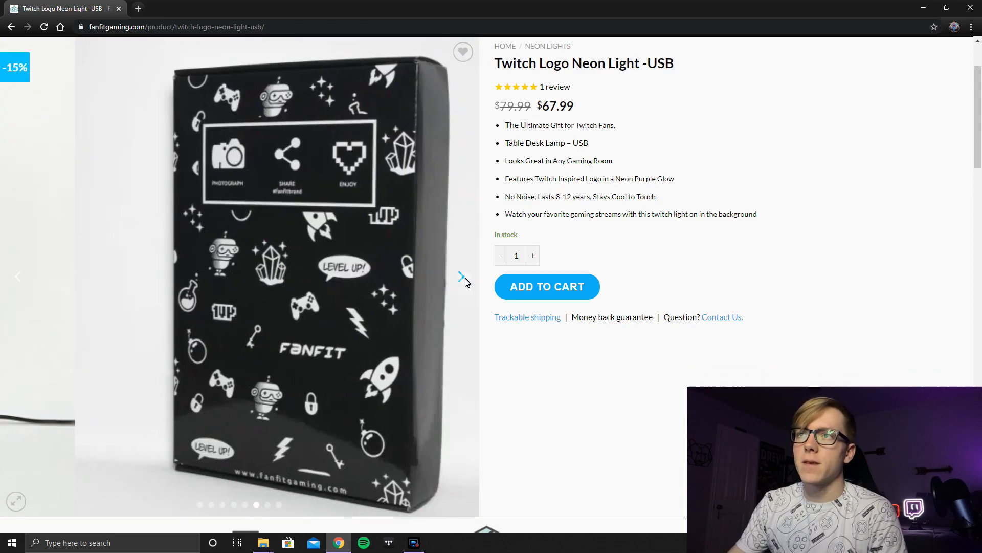
pyautogui.click(460, 276)
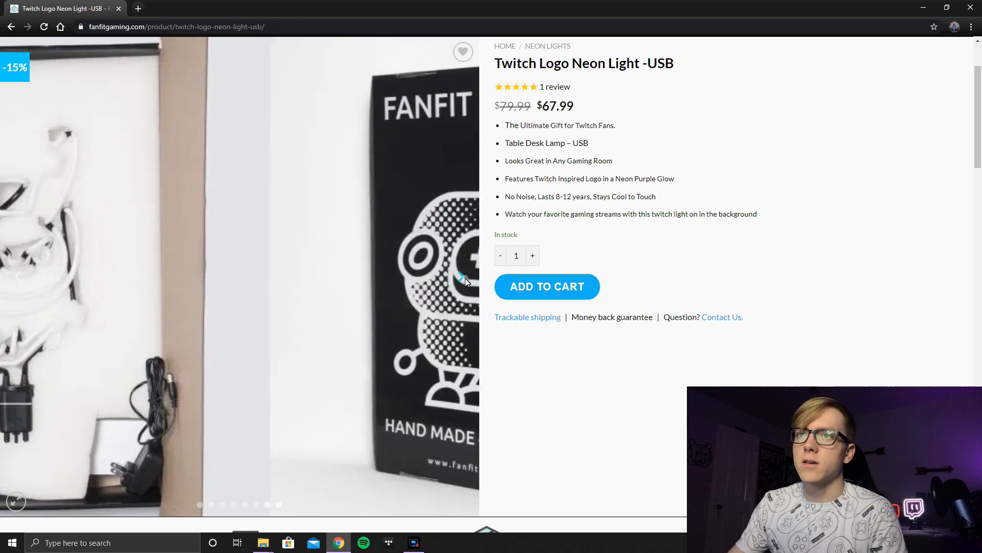
pyautogui.click(461, 277)
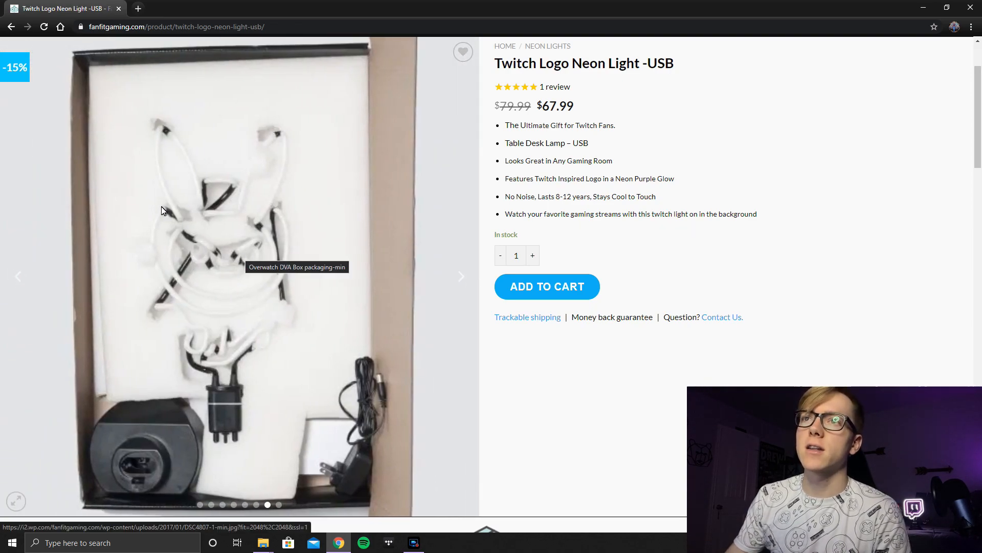
pyautogui.moveTo(247, 292)
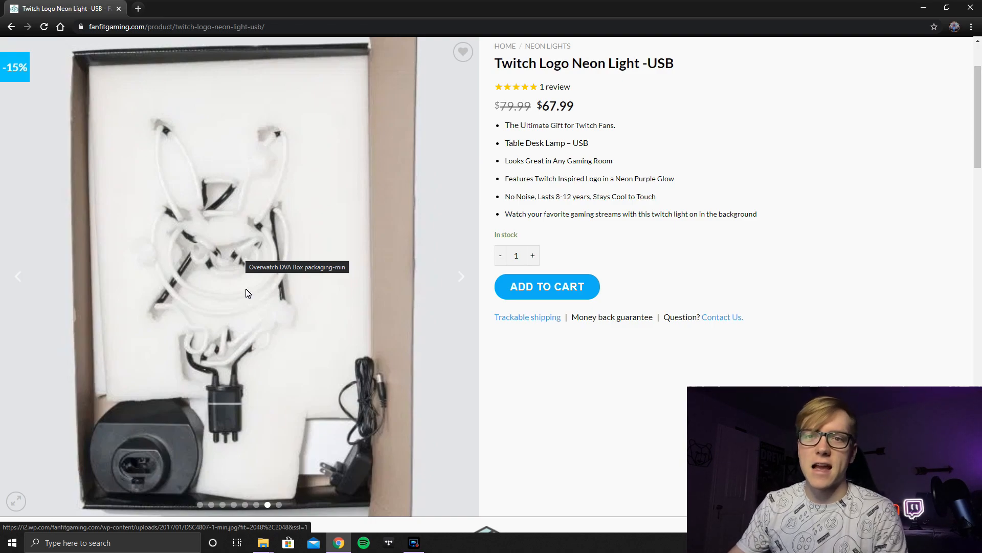
pyautogui.click(461, 276)
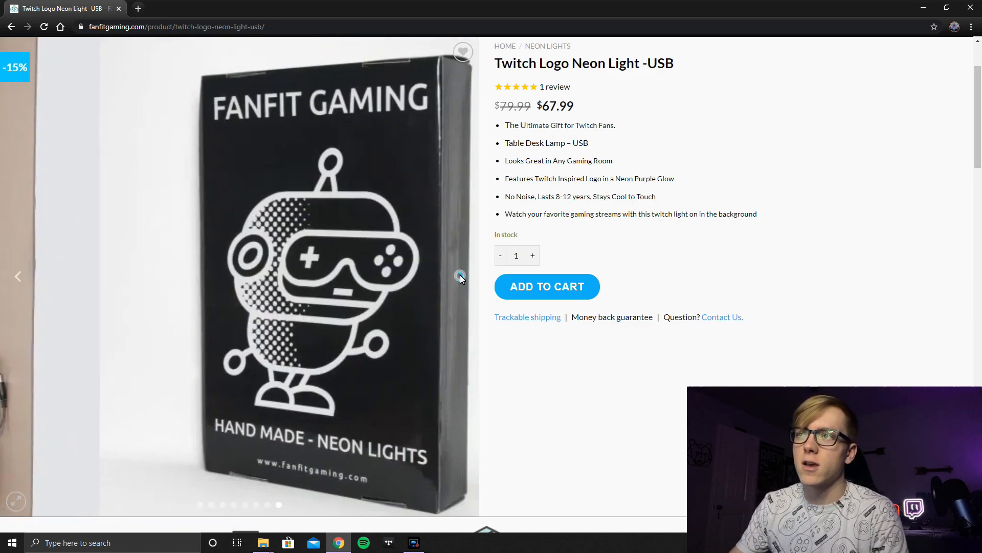
pyautogui.click(459, 277)
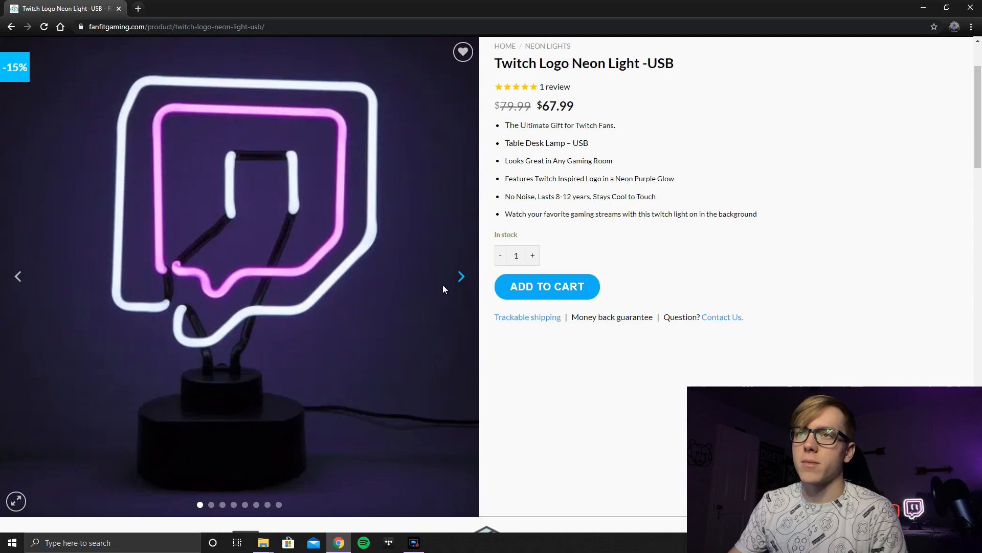
pyautogui.moveTo(265, 261)
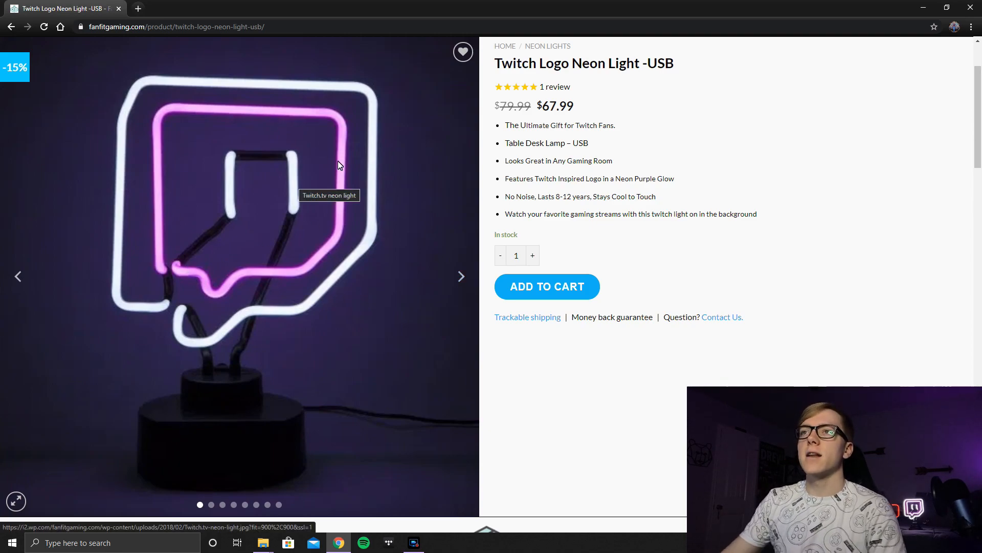
pyautogui.moveTo(462, 287)
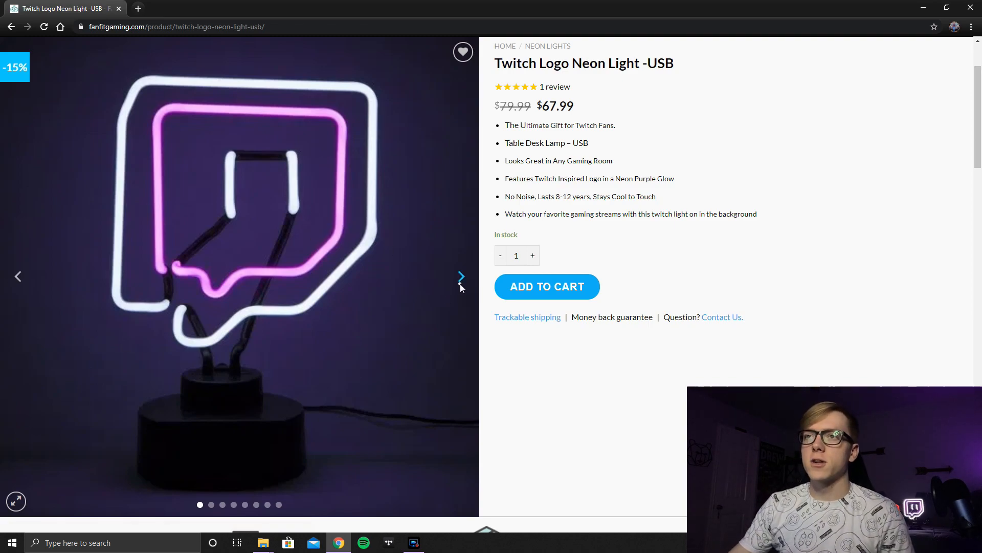
pyautogui.click(461, 276)
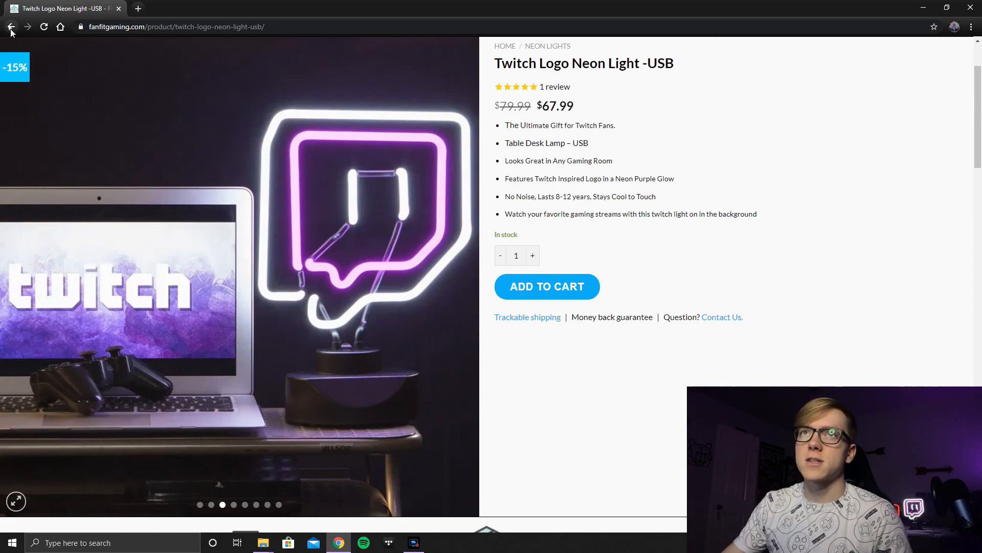
pyautogui.click(10, 27)
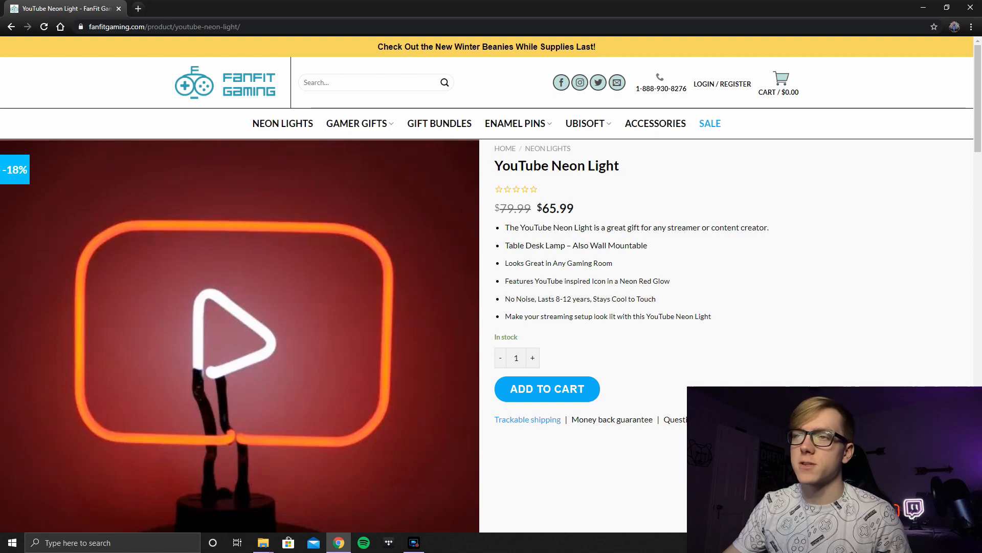
# Step: View the YouTube Neon Light photo enlarged to full view, then close it
pyautogui.scroll(-3)
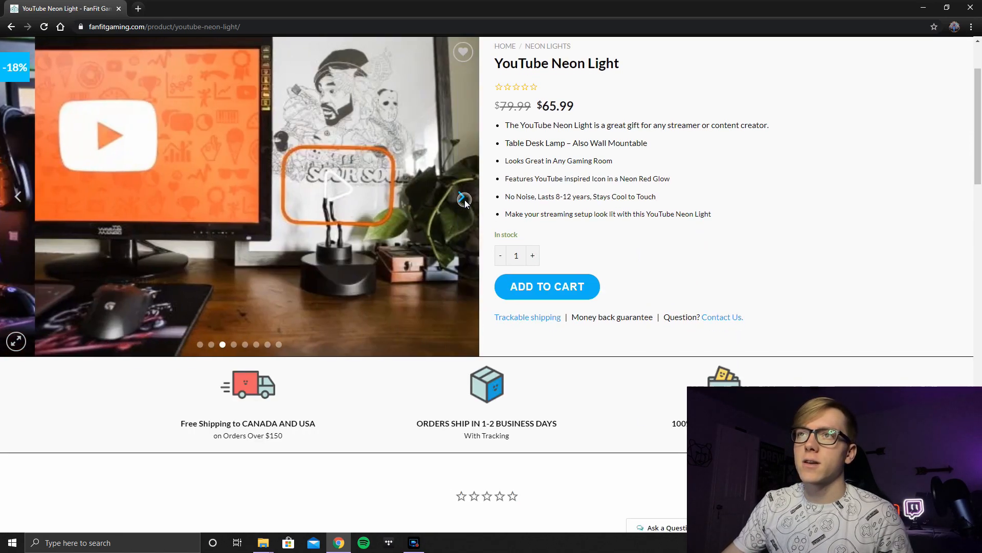
pyautogui.click(464, 199)
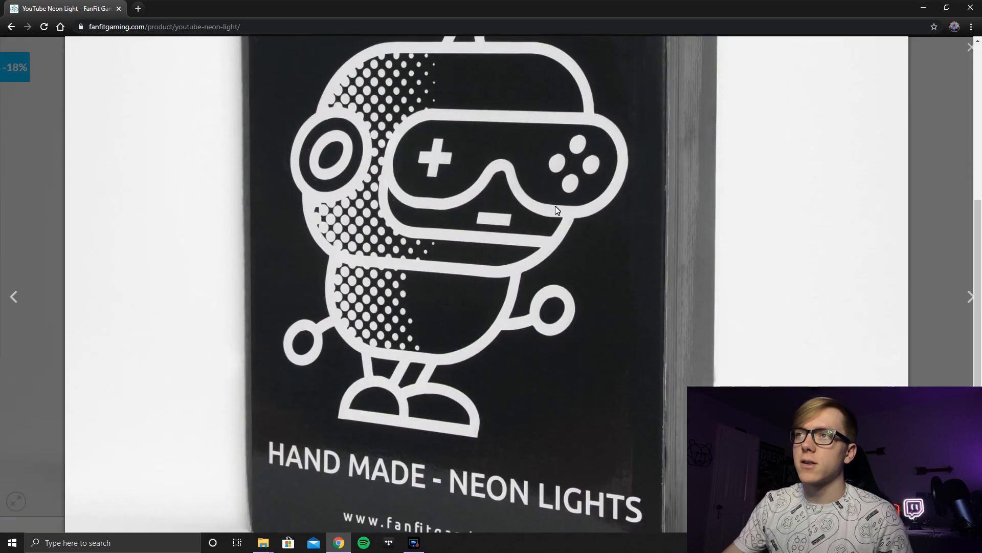
pyautogui.moveTo(521, 240)
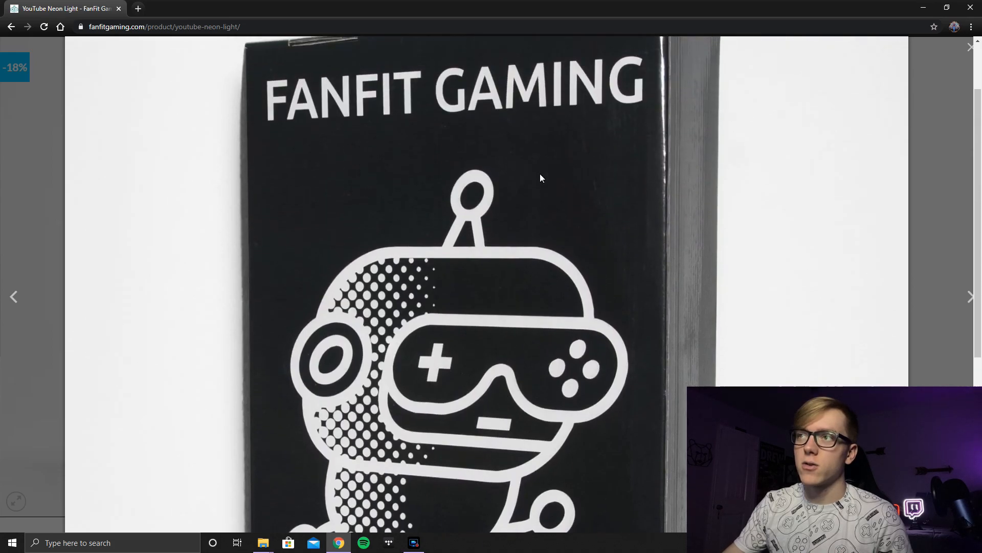
pyautogui.moveTo(925, 160)
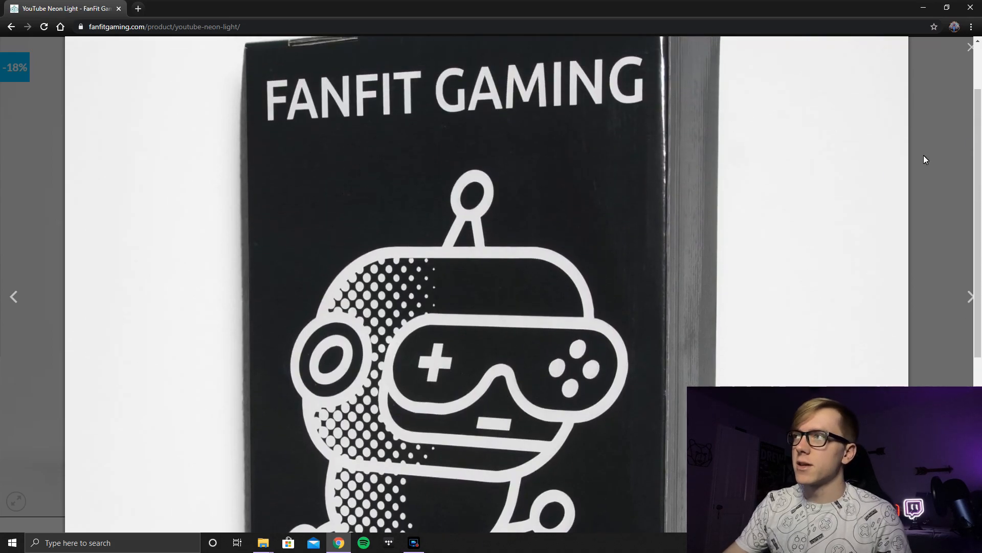
pyautogui.click(971, 47)
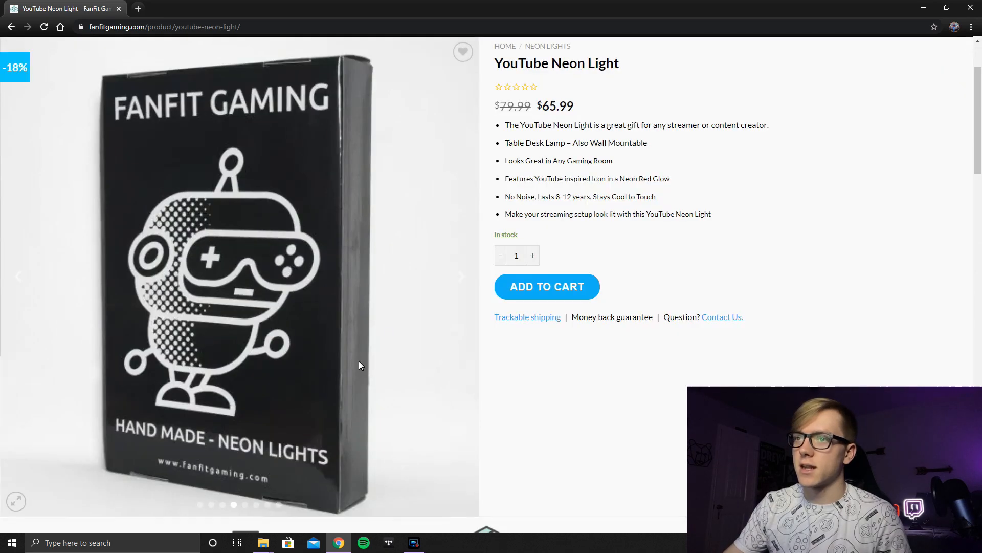
pyautogui.scroll(-3)
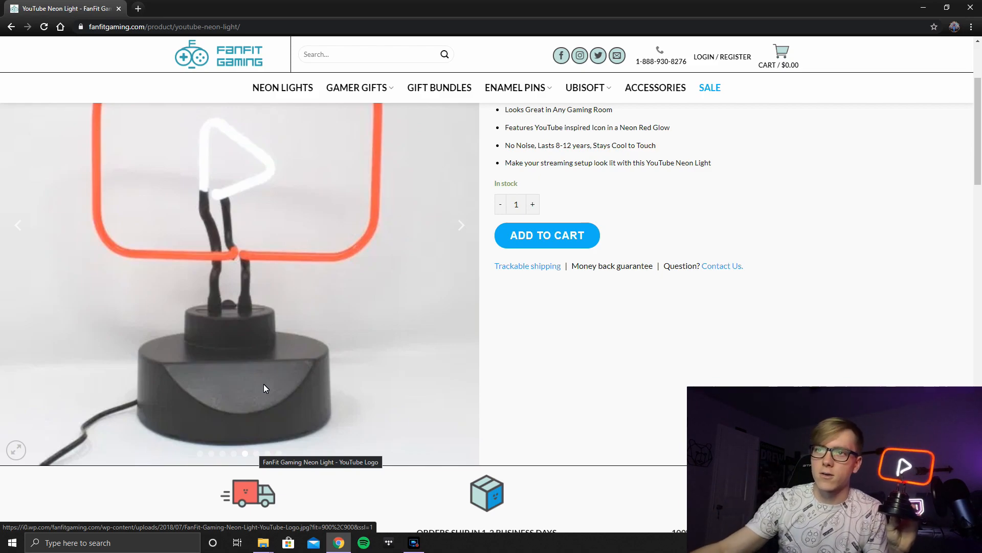
pyautogui.moveTo(200, 388)
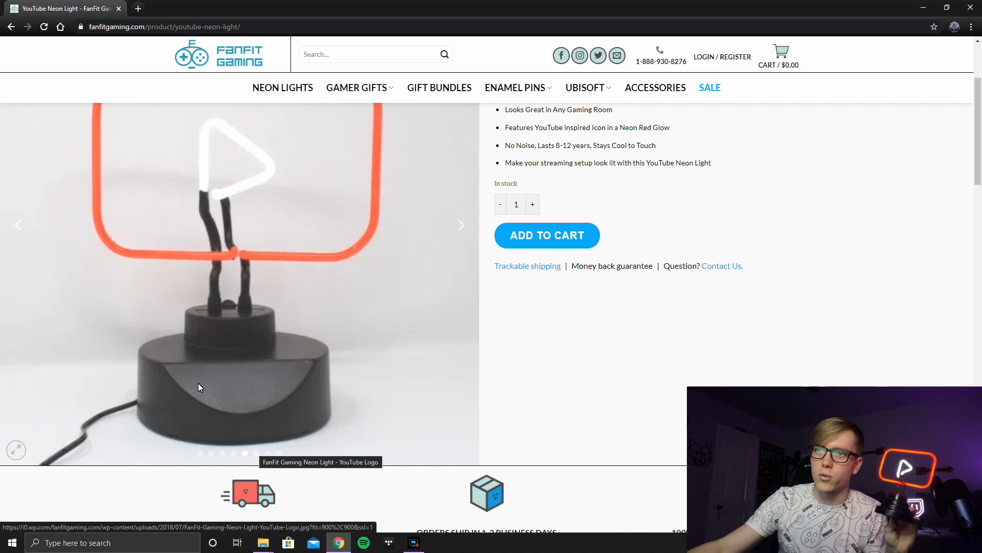
pyautogui.moveTo(250, 443)
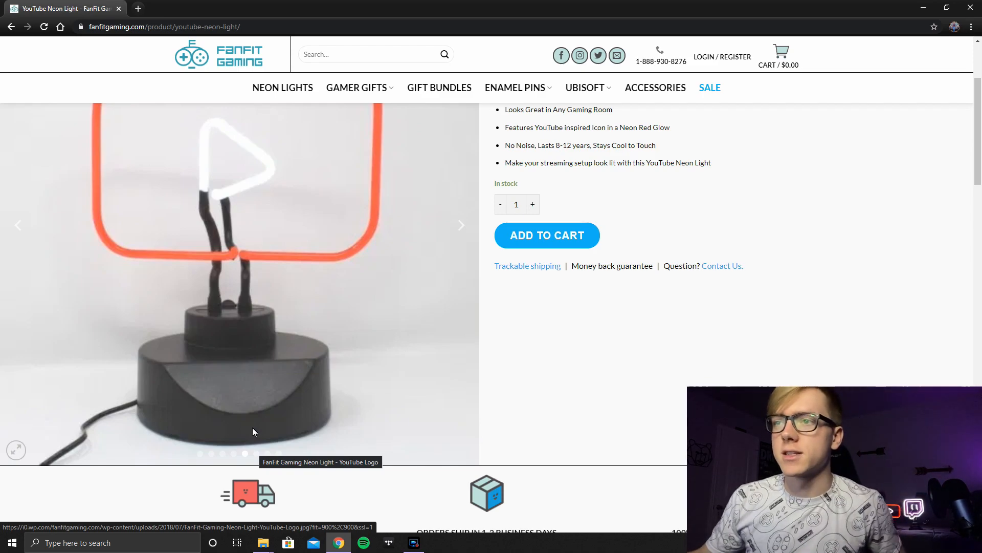
# Step: Page through the next YouTube light photos to the packaging box shot
pyautogui.scroll(-3)
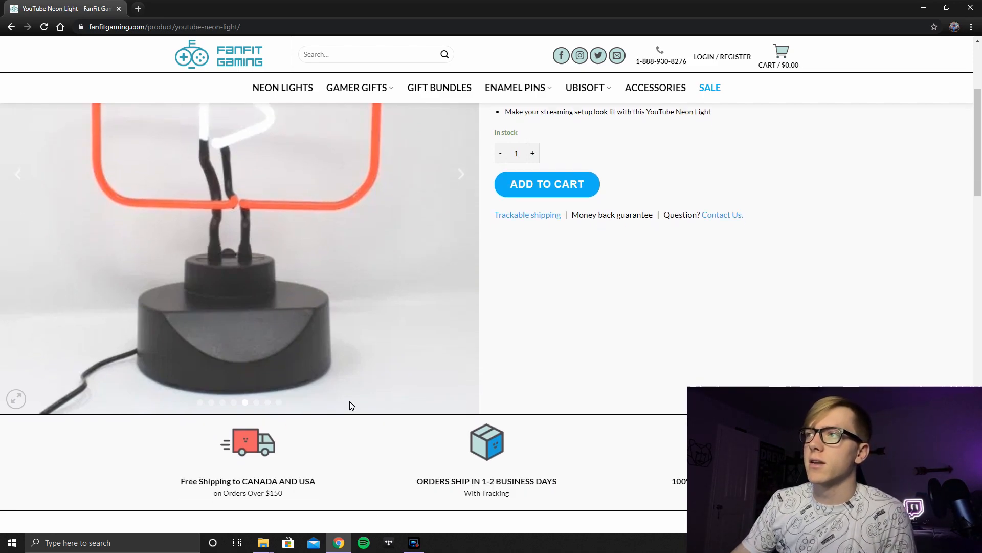
pyautogui.scroll(3)
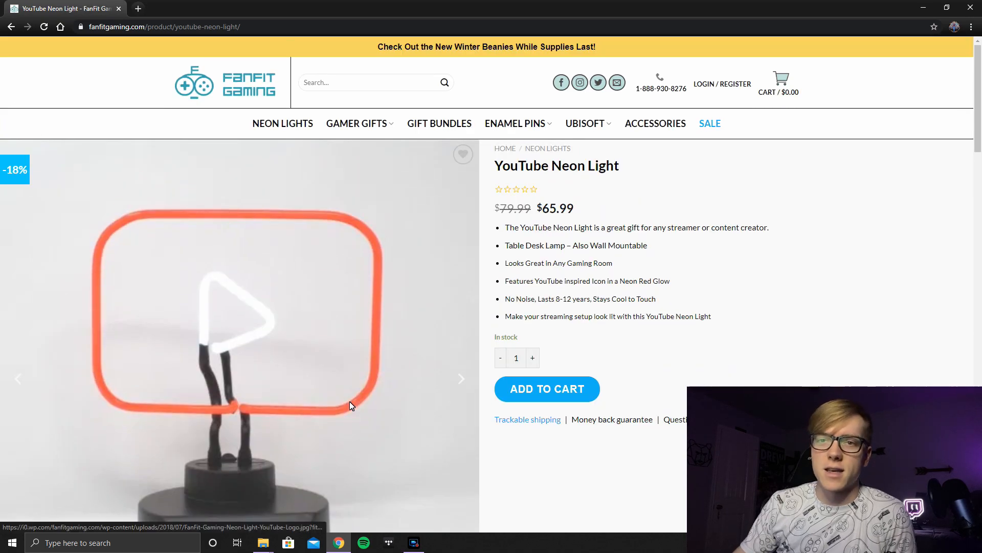
pyautogui.click(461, 379)
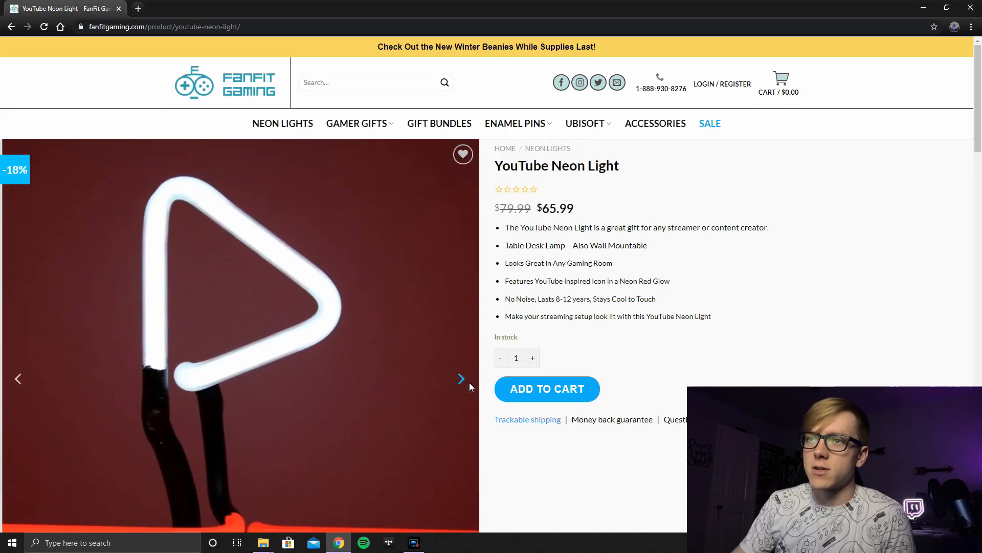
pyautogui.click(461, 379)
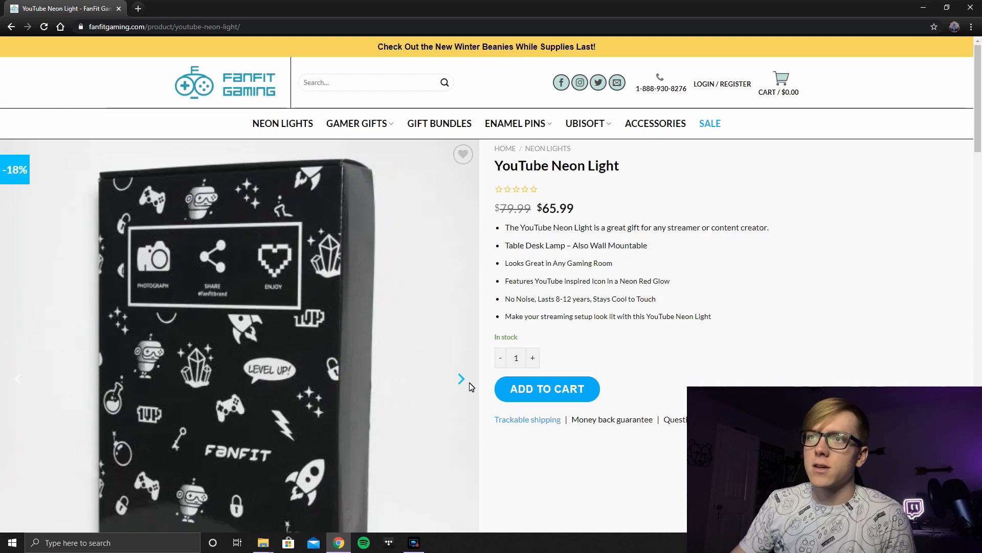
pyautogui.scroll(-3)
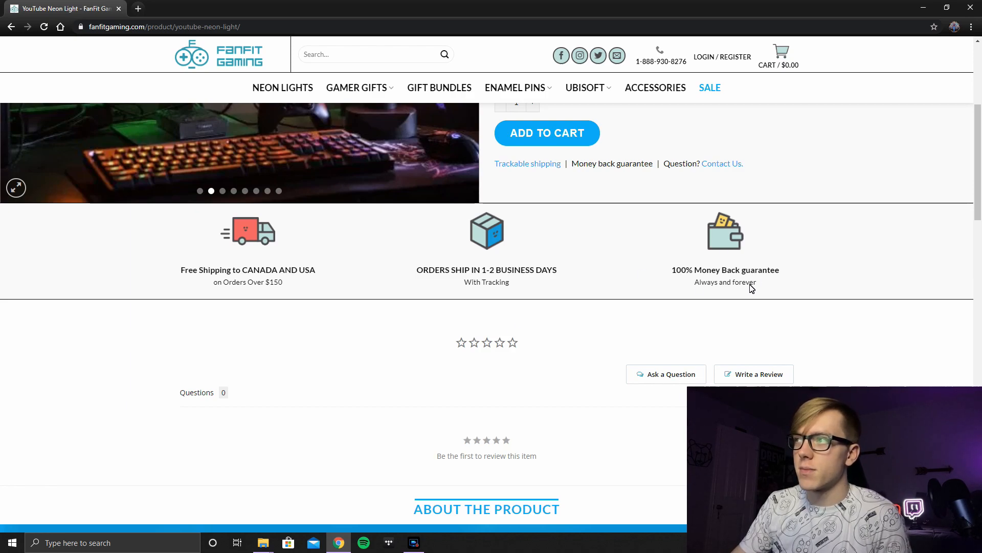
pyautogui.moveTo(736, 255)
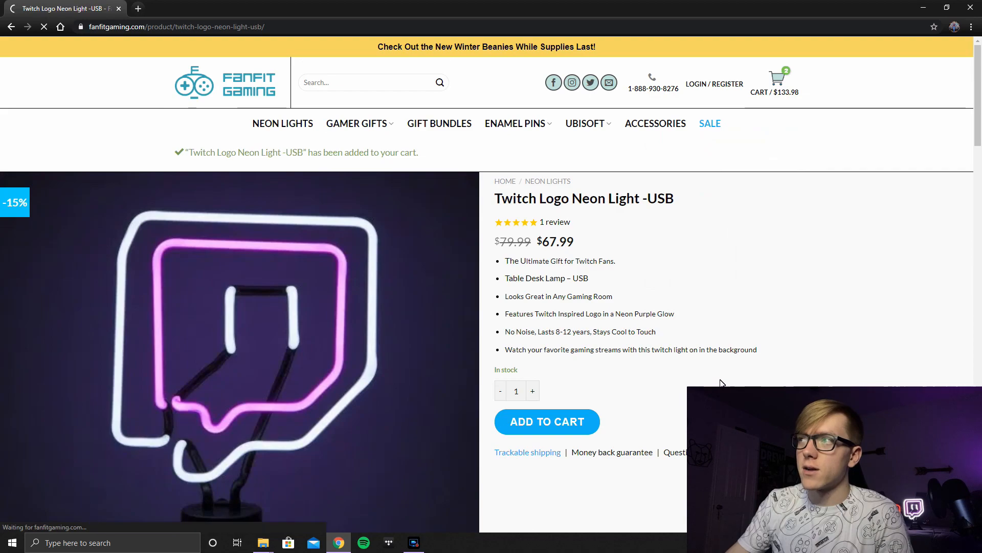
# Step: Review the FanFit cart with both lights totalling $151.40, then open a new tab
pyautogui.click(777, 80)
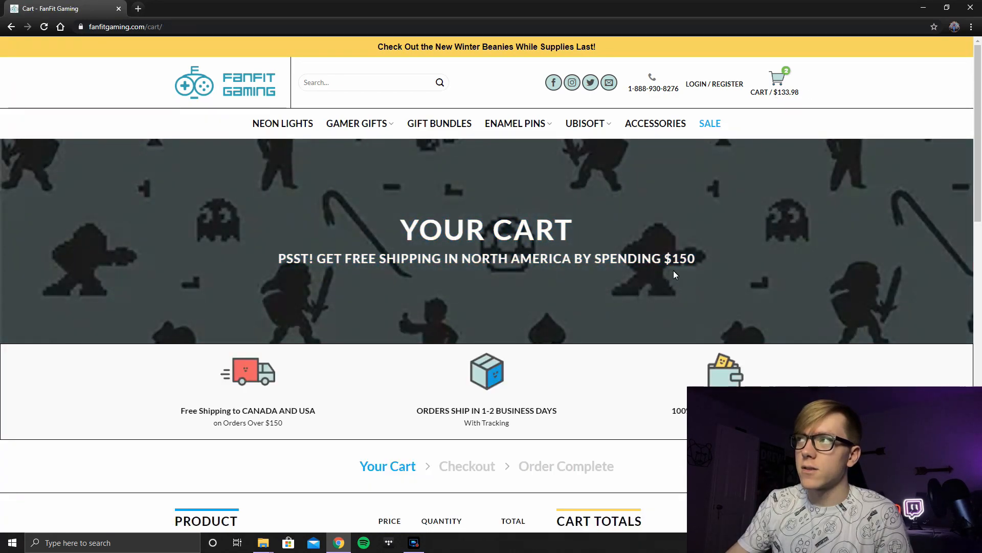
pyautogui.scroll(-3)
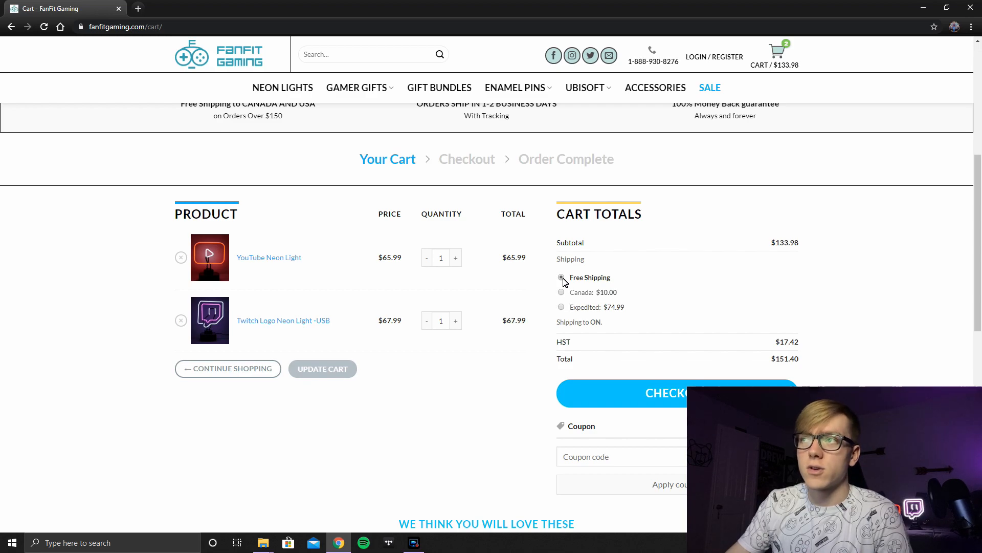
pyautogui.click(137, 8)
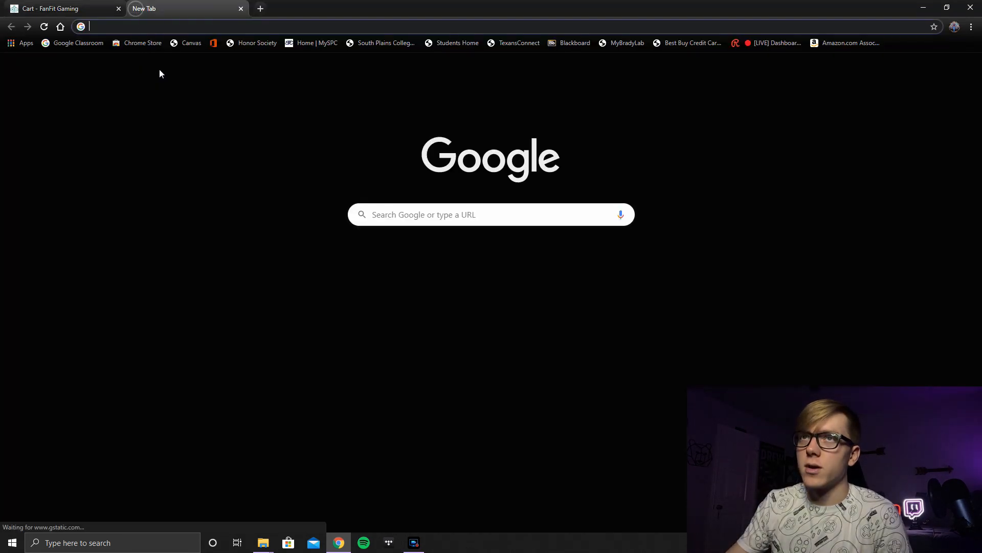
# Step: Search Etsy for the FanFit shop, glancing back at the FanFit cart tab
pyautogui.write('fantfi')
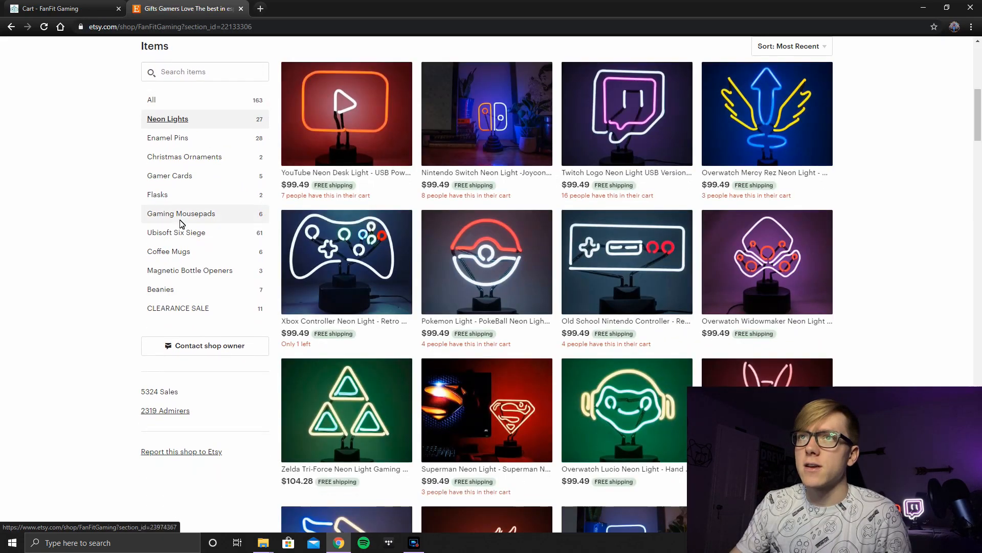
pyautogui.click(61, 8)
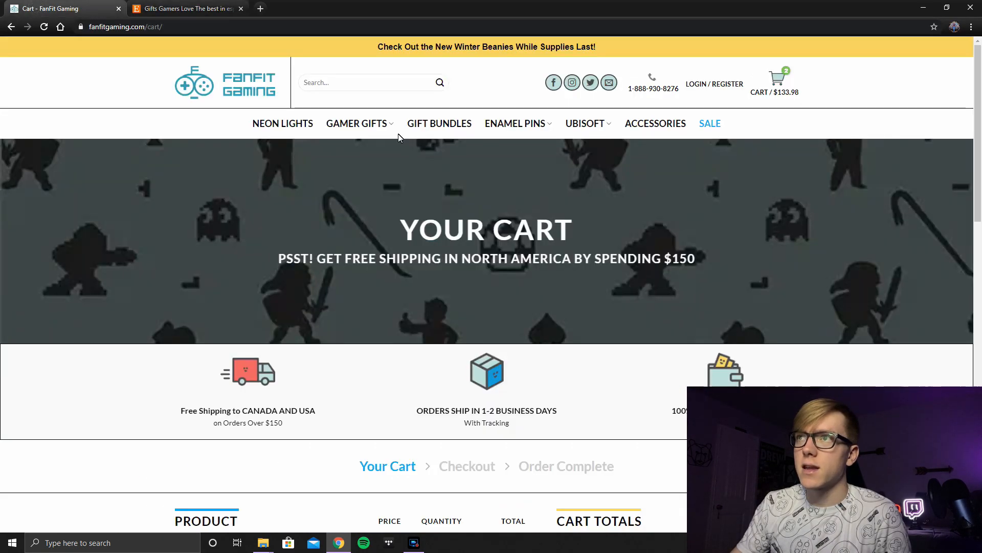
pyautogui.click(194, 9)
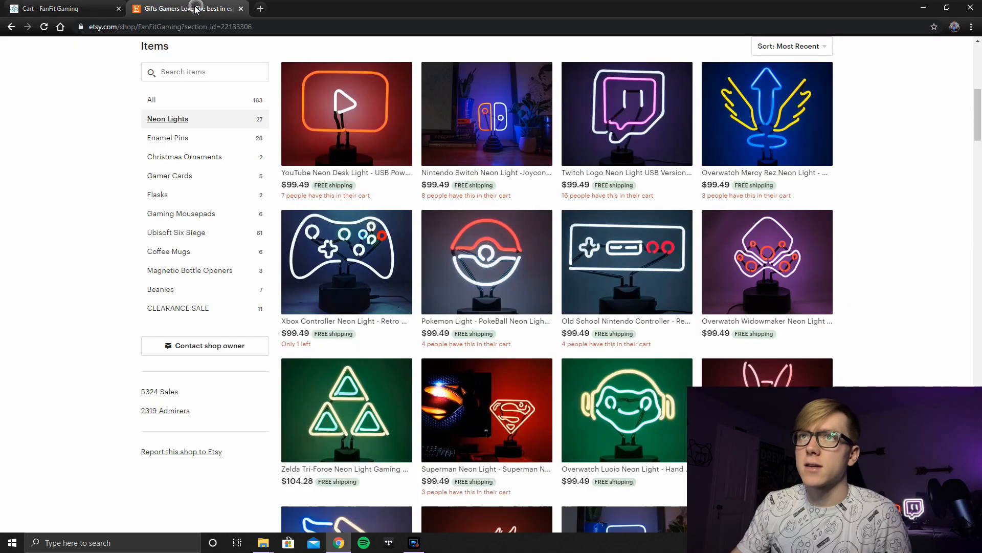
pyautogui.moveTo(360, 131)
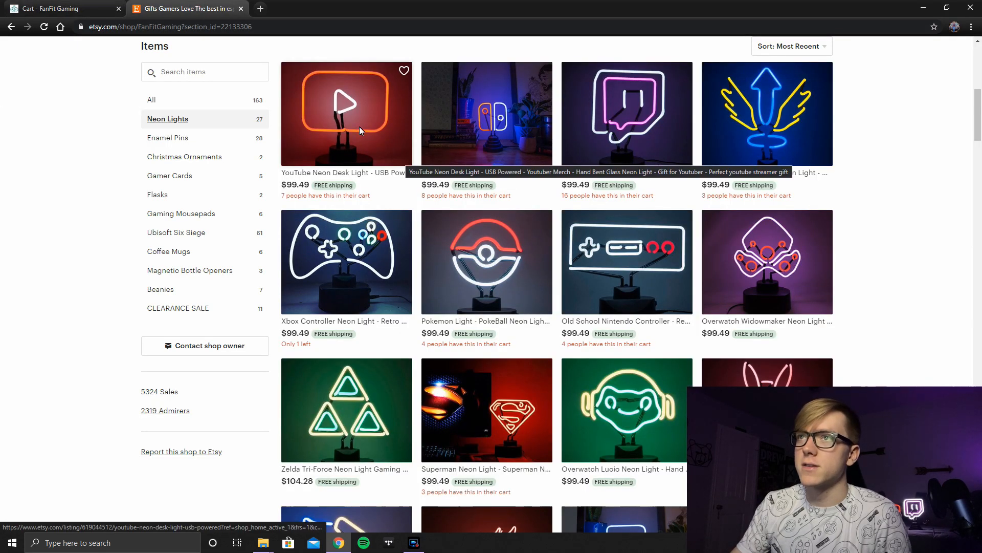
# Step: Open the $99.49 YouTube Neon Desk Light listing, then return to the shop's neon lights
pyautogui.click(360, 129)
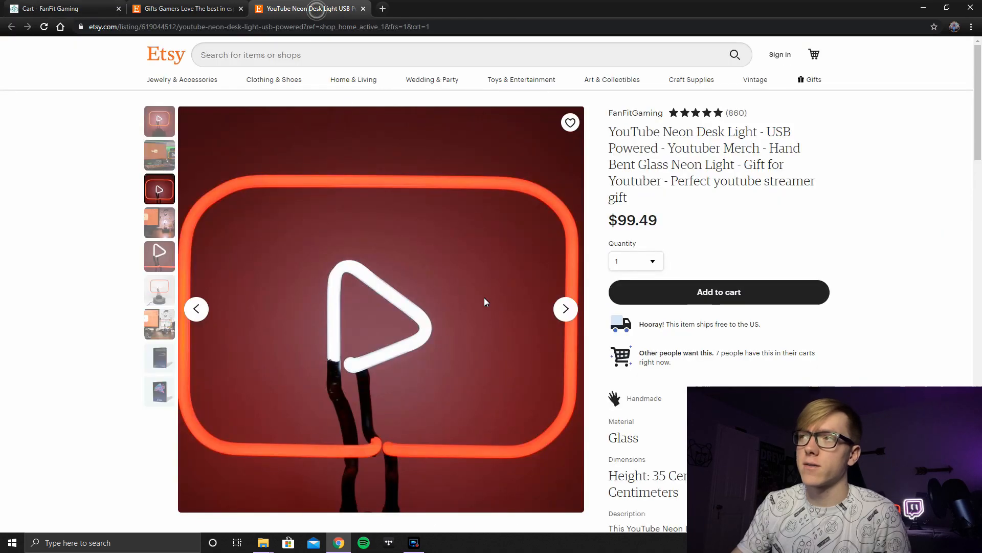
pyautogui.click(184, 9)
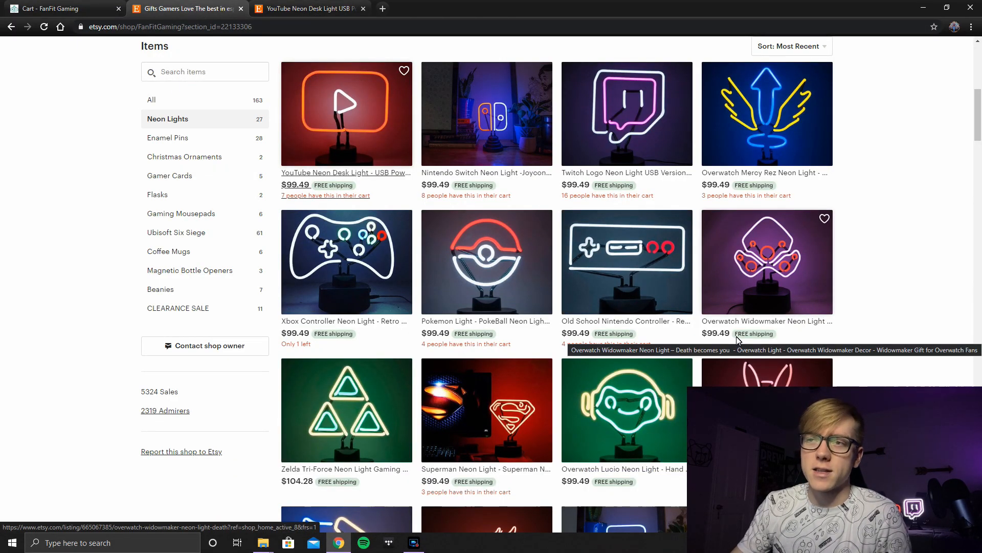
pyautogui.scroll(-3)
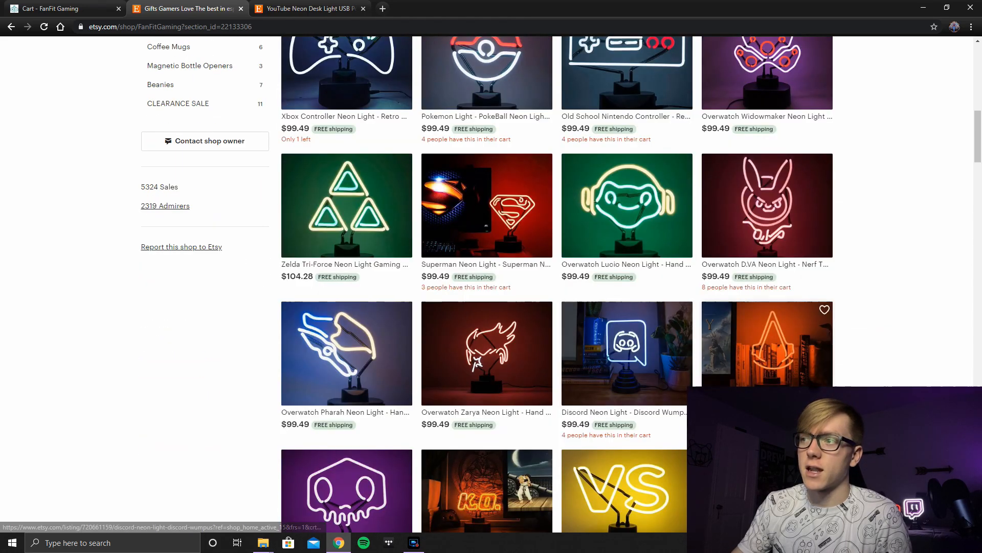
pyautogui.scroll(-3)
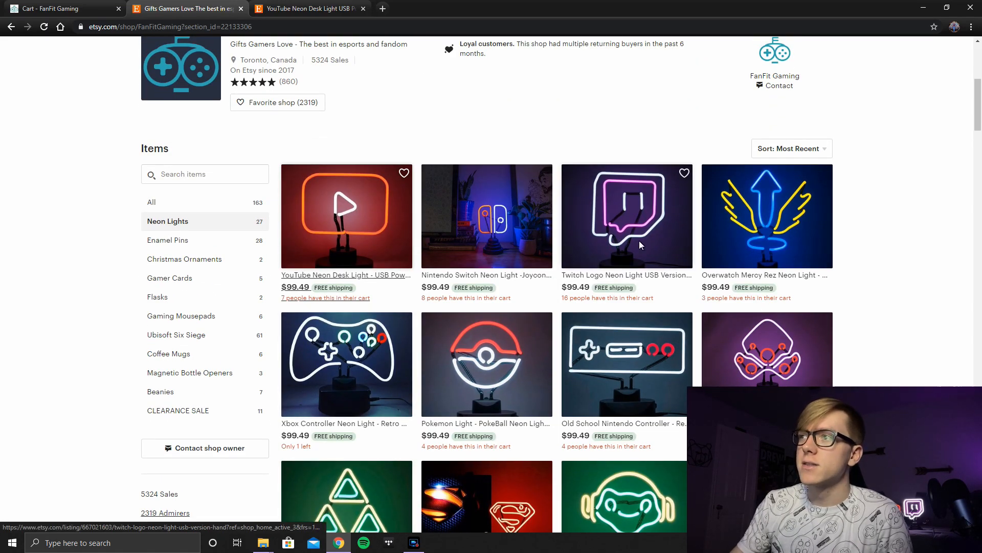
# Step: Add the Twitch Logo and YouTube neon lights to the Etsy cart ($198.98), then return to FanFit
pyautogui.click(626, 216)
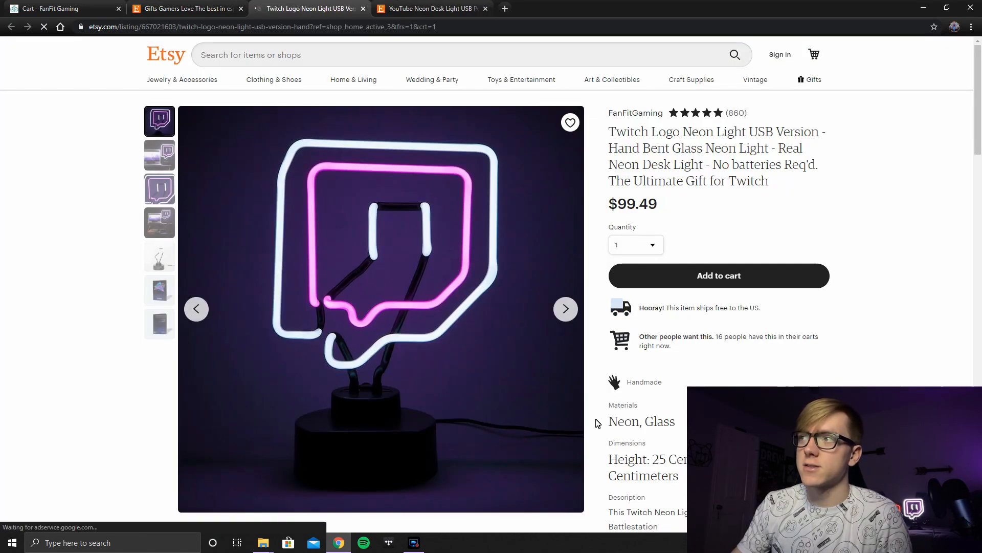
pyautogui.click(718, 276)
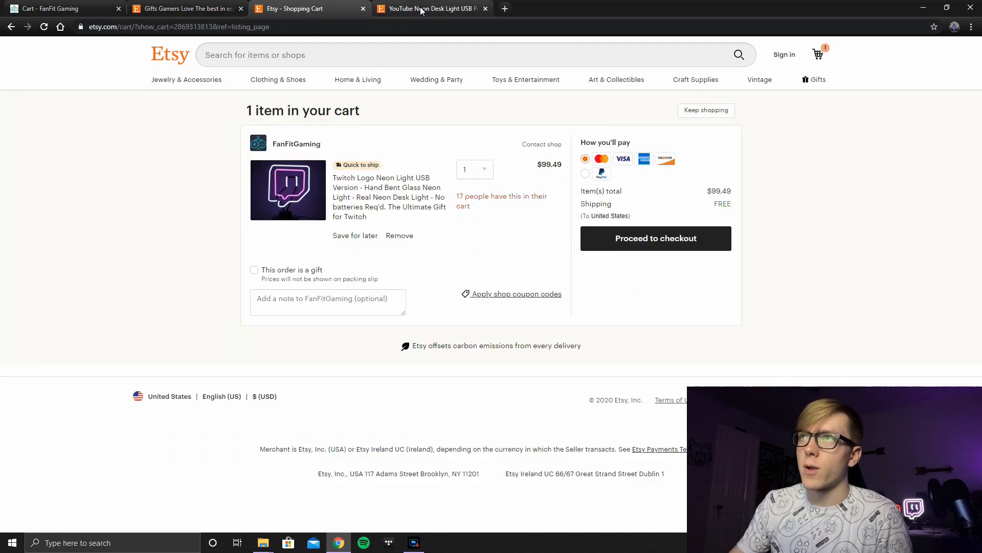
pyautogui.click(423, 9)
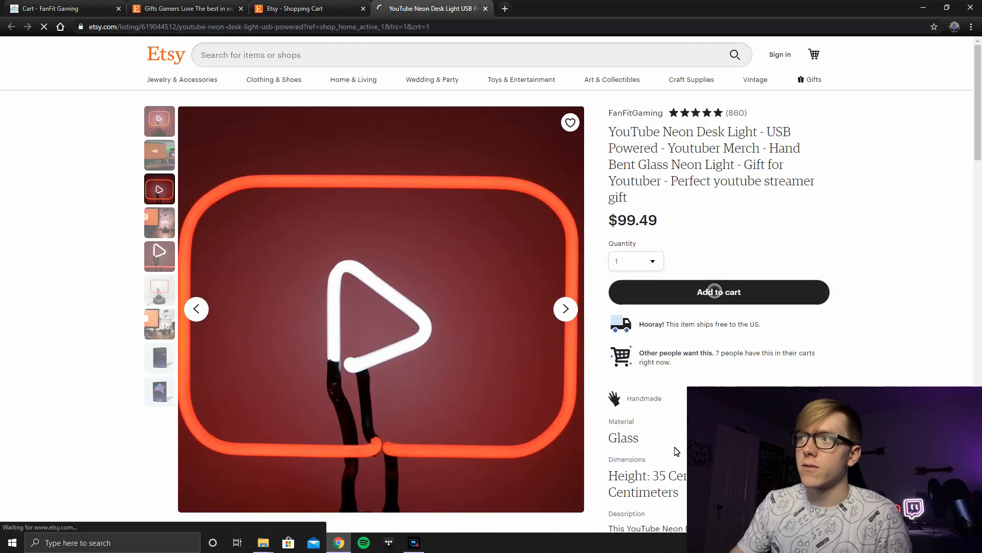
pyautogui.click(719, 292)
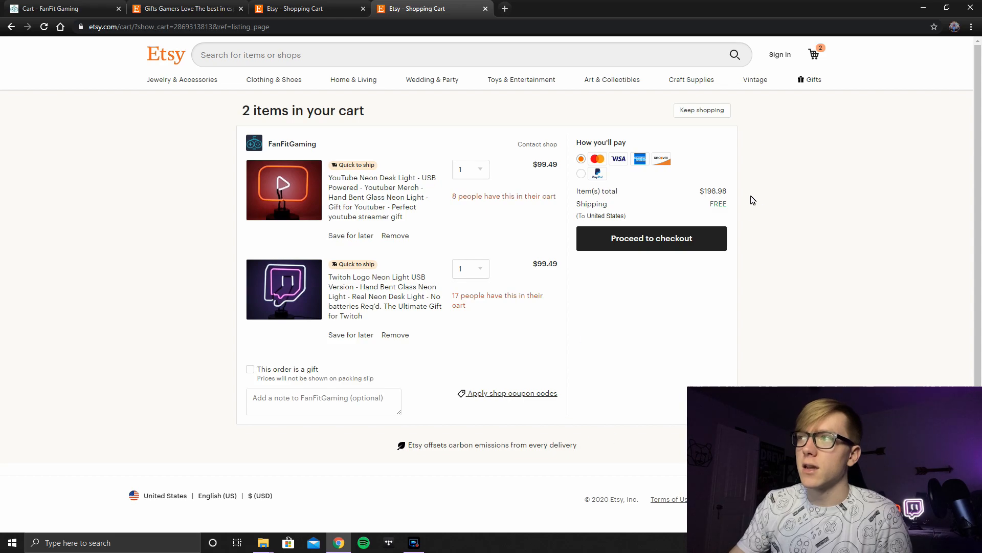
pyautogui.click(395, 235)
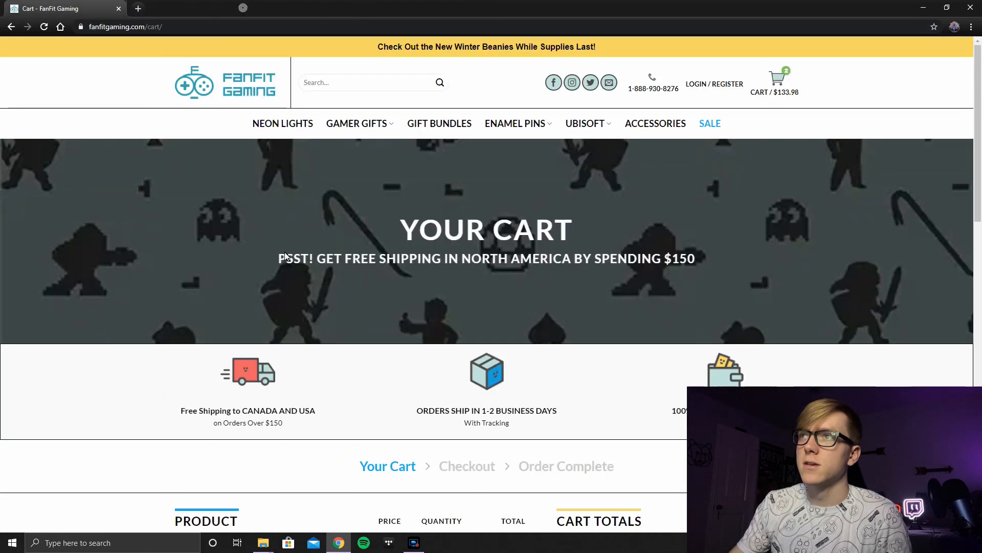
pyautogui.moveTo(639, 268)
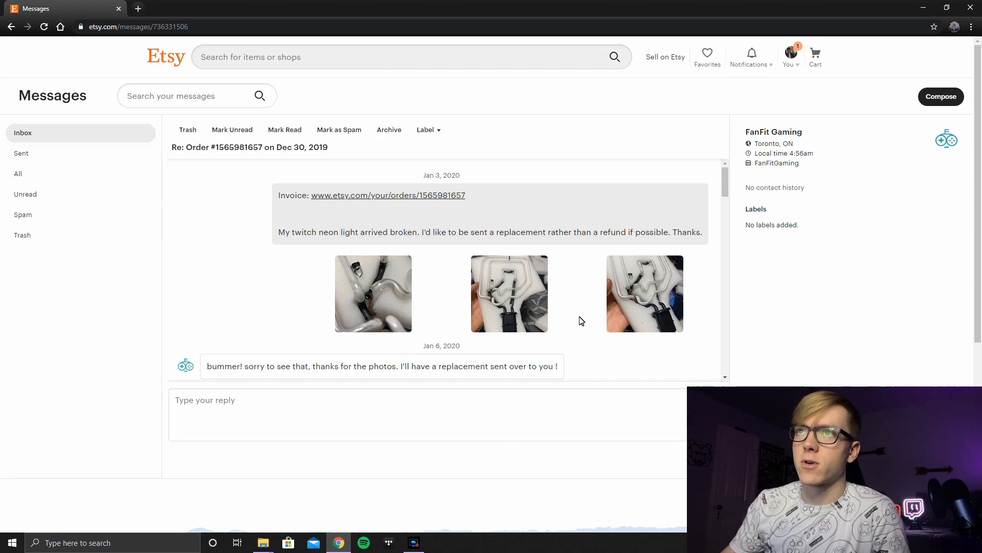
pyautogui.moveTo(327, 263)
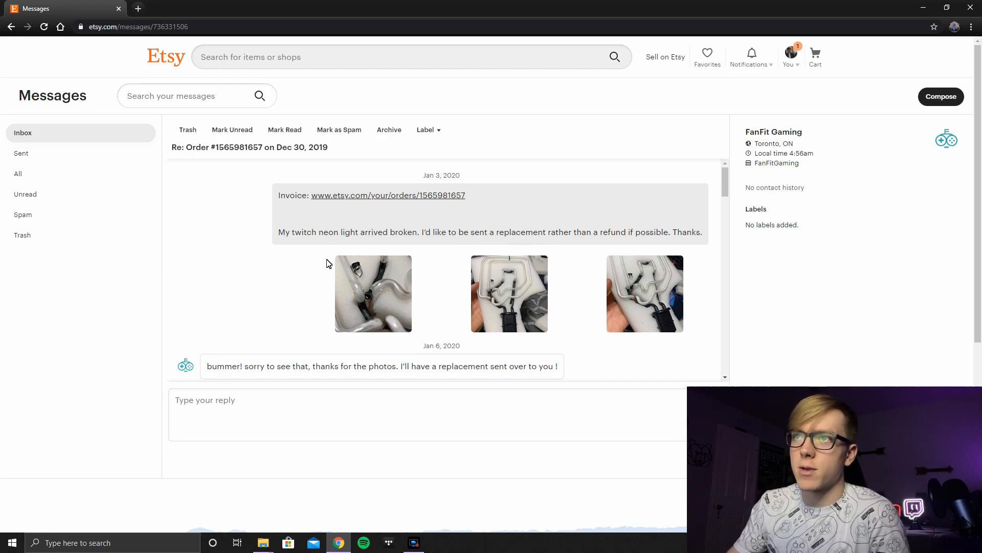
pyautogui.moveTo(447, 246)
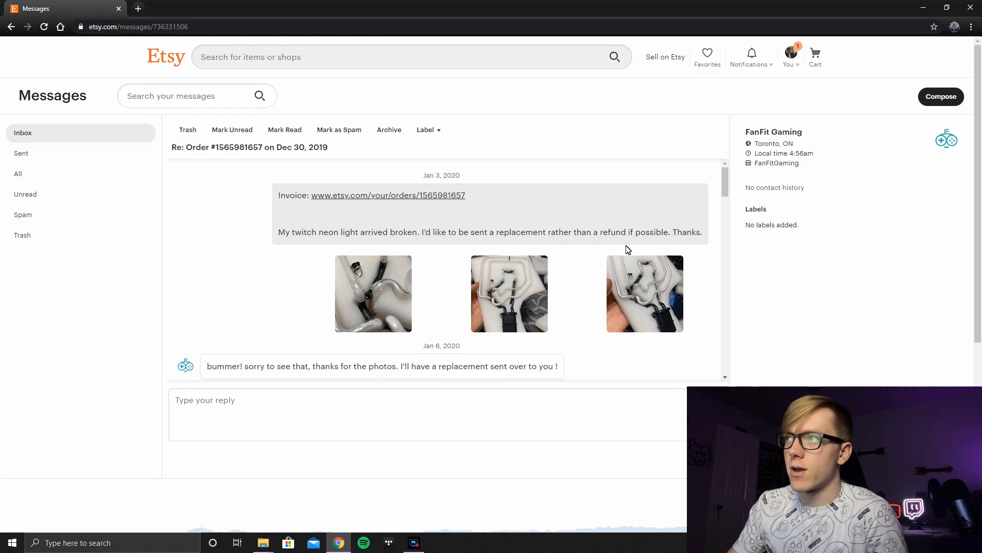
pyautogui.moveTo(510, 292)
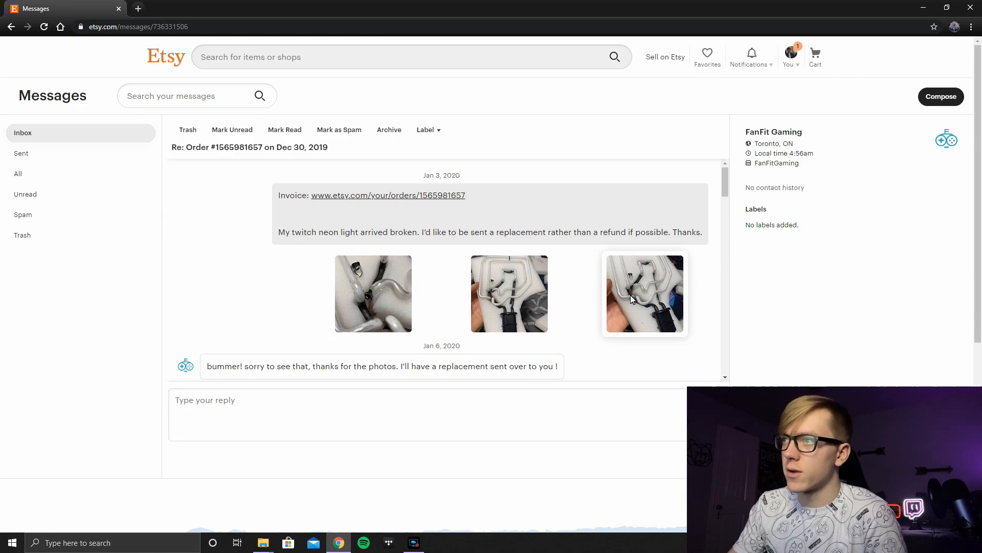
# Step: Scroll the FanFit Gaming thread to the Jan 10 message showing the second broken light
pyautogui.scroll(-3)
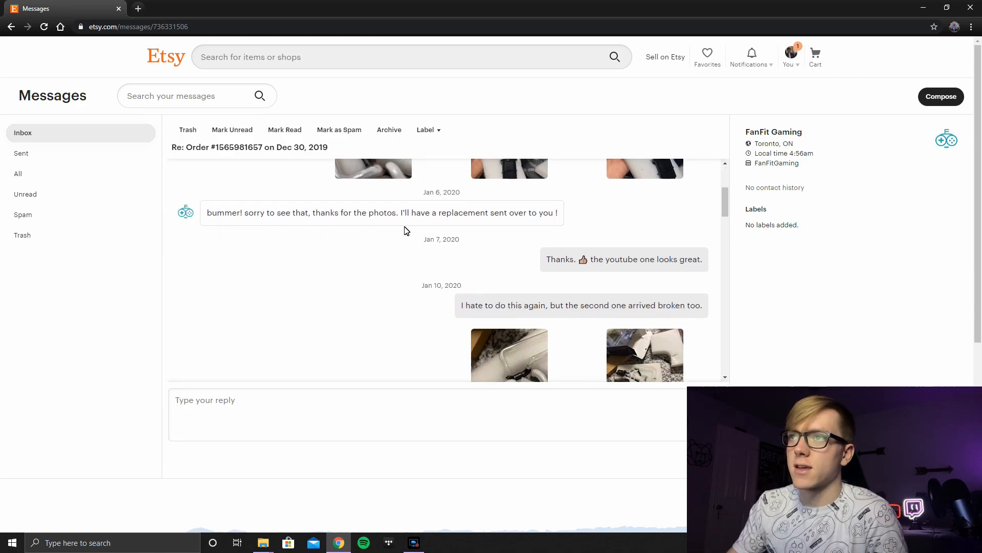
pyautogui.moveTo(635, 285)
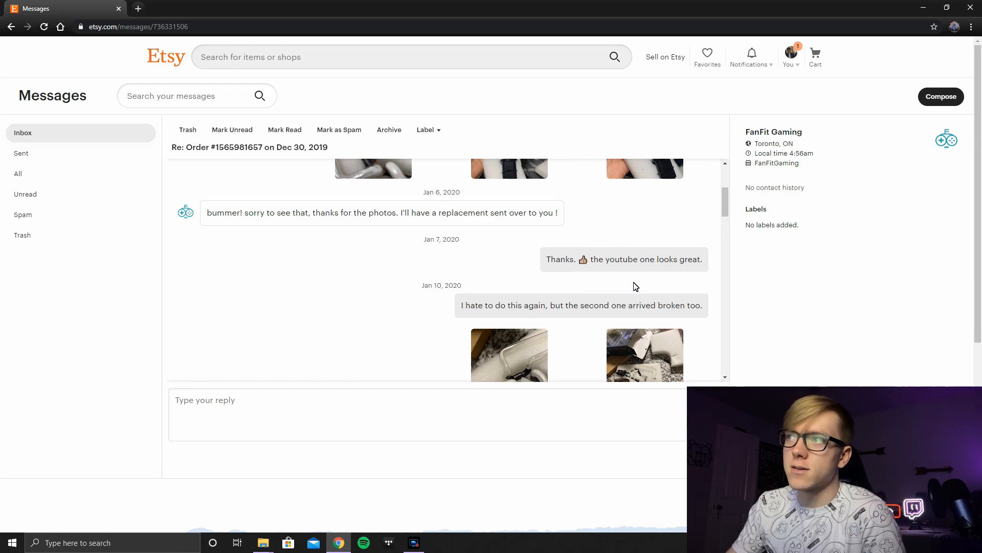
pyautogui.scroll(-3)
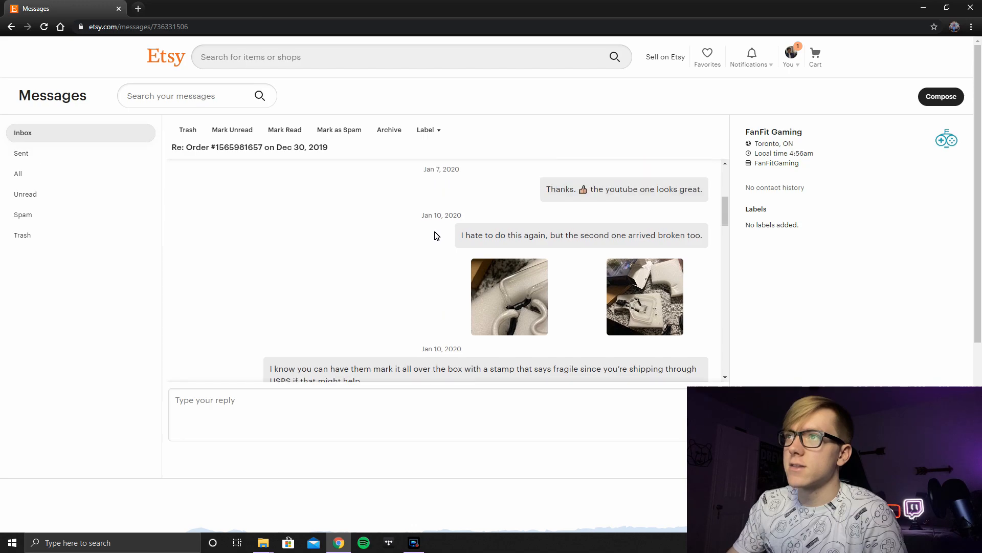
pyautogui.scroll(3)
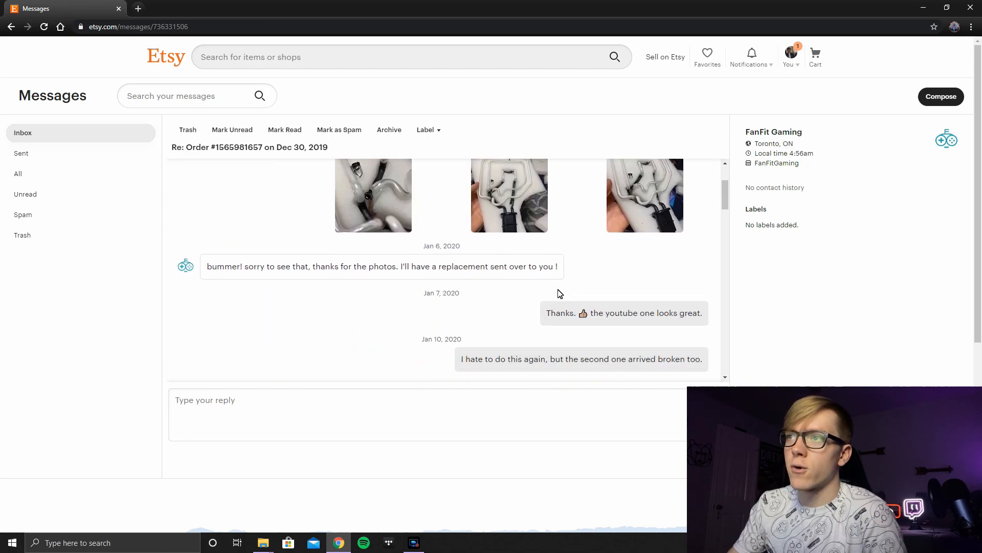
pyautogui.scroll(-3)
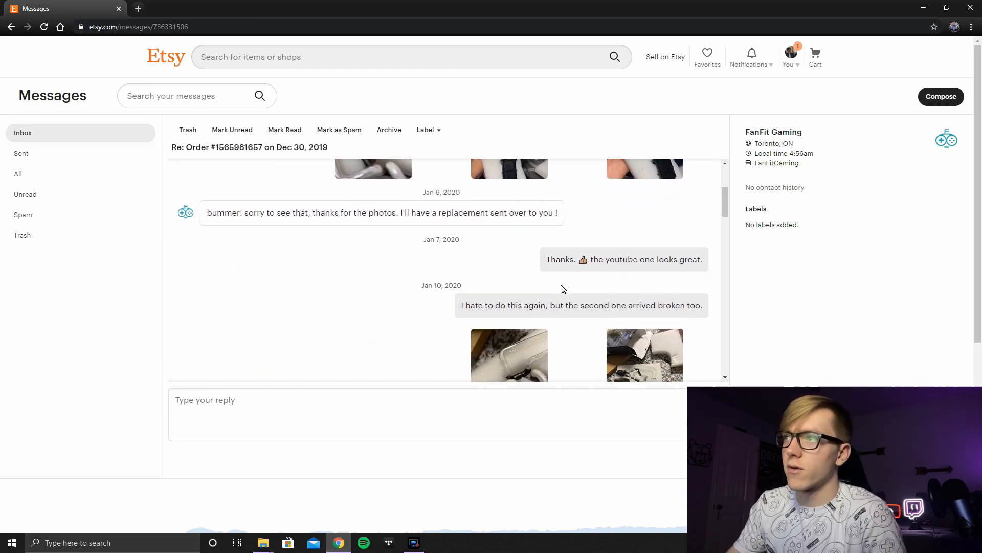
pyautogui.scroll(-3)
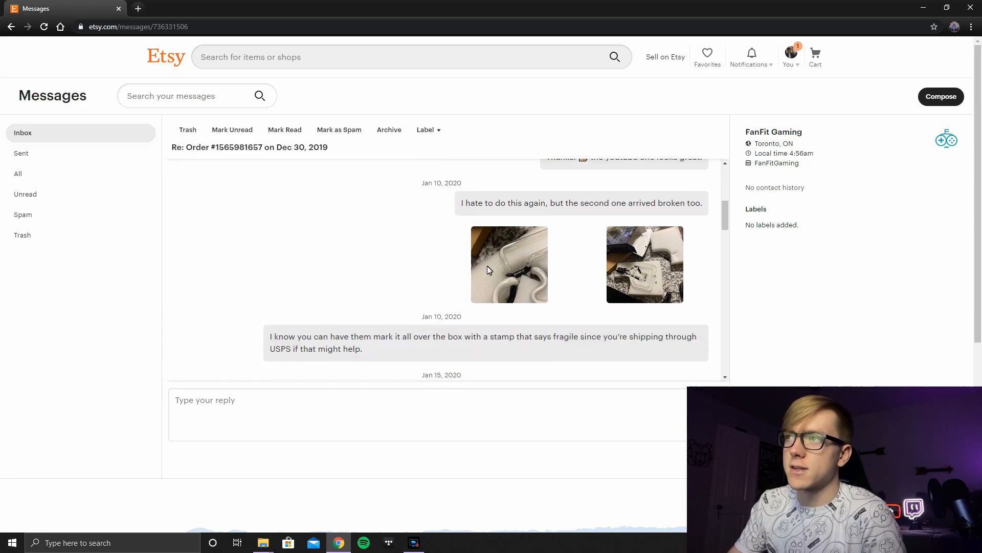
pyautogui.moveTo(675, 227)
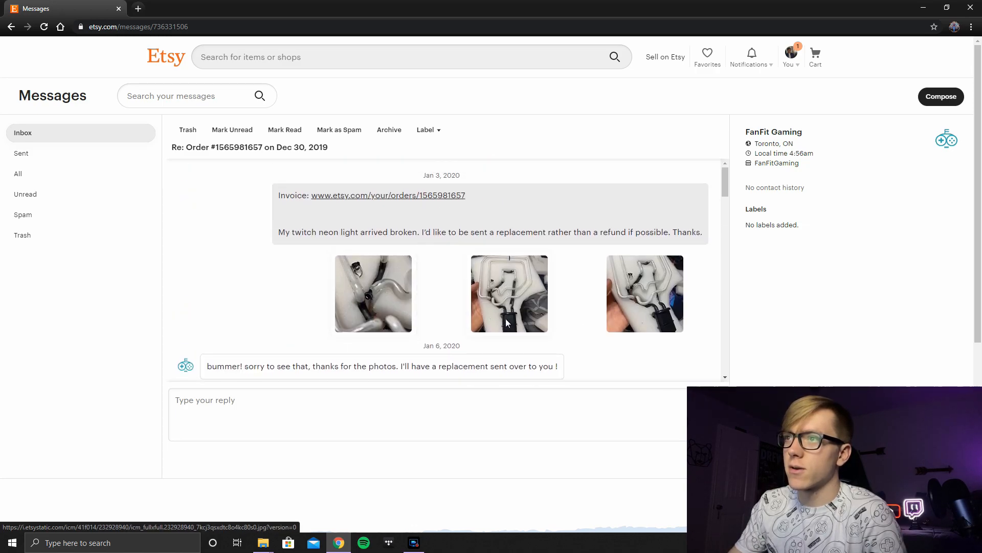
pyautogui.scroll(-3)
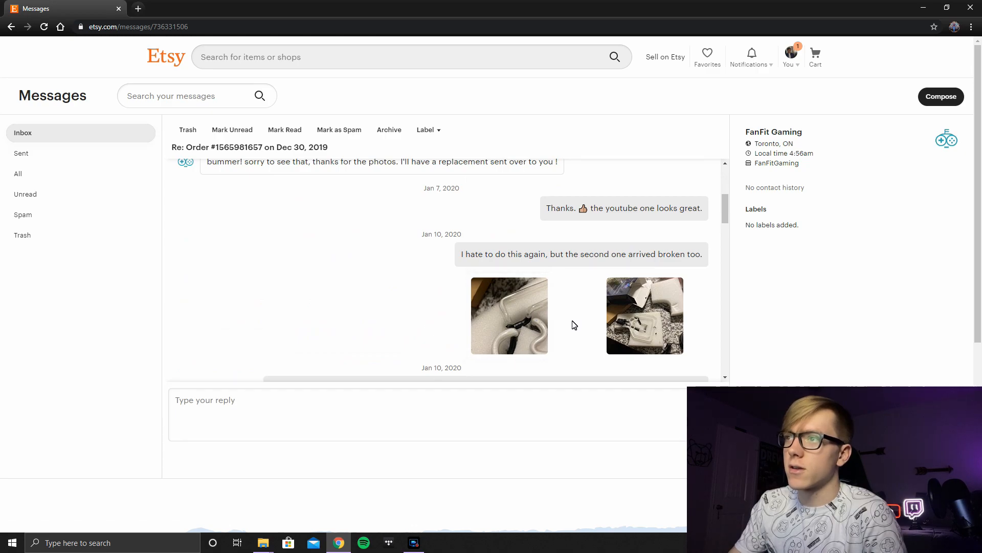
pyautogui.scroll(-3)
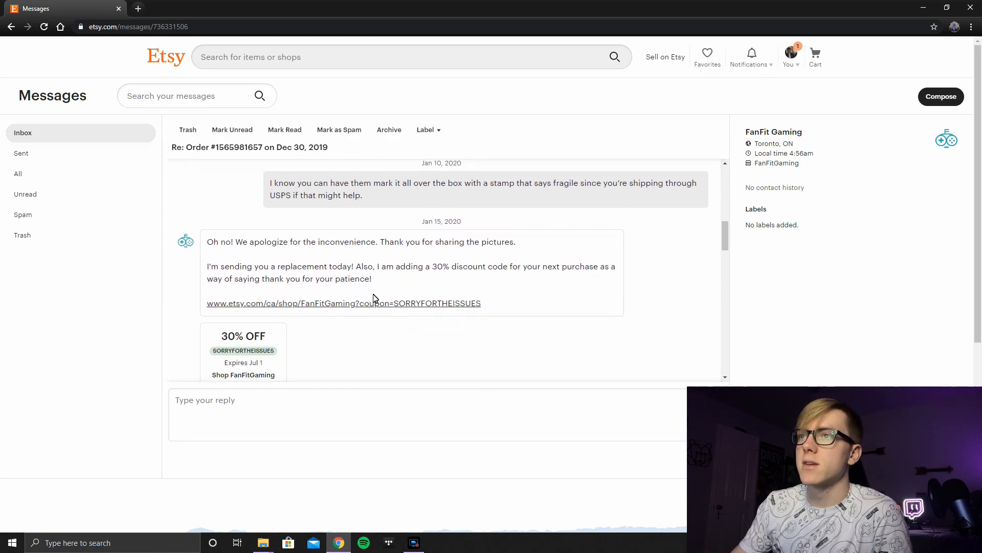
pyautogui.moveTo(444, 282)
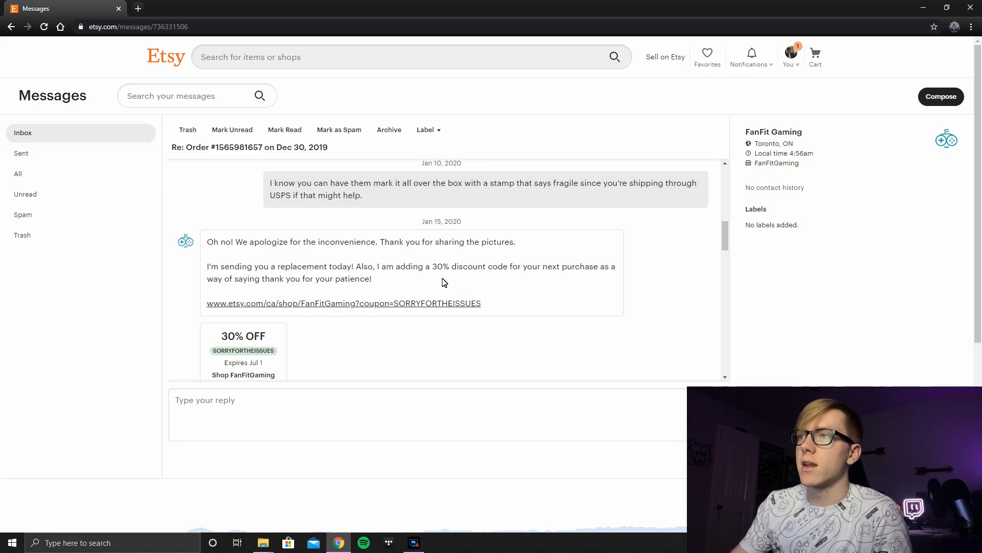
pyautogui.moveTo(352, 304)
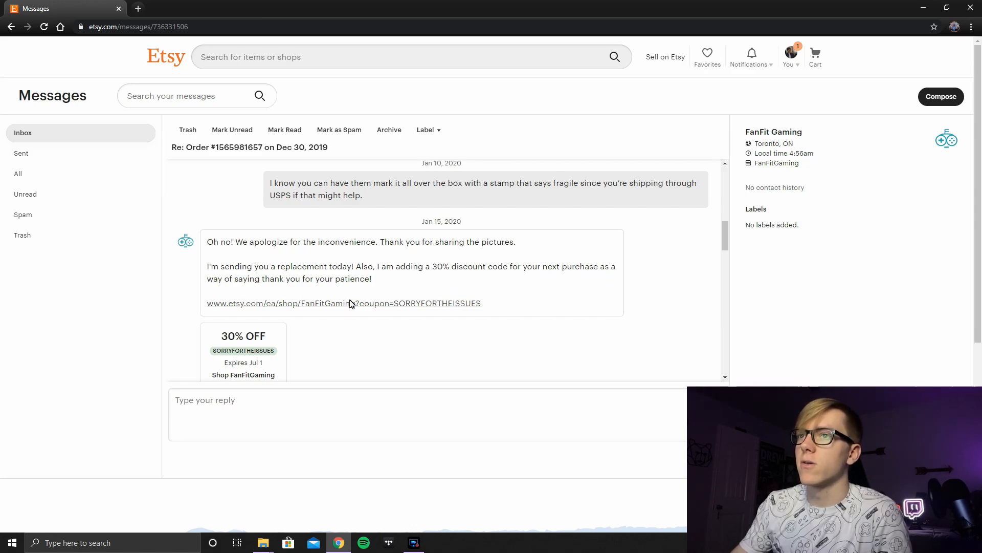
# Step: Scroll to the Jan 15 reply with the SORRYFORTHEISSUES 30% off coupon
pyautogui.scroll(-3)
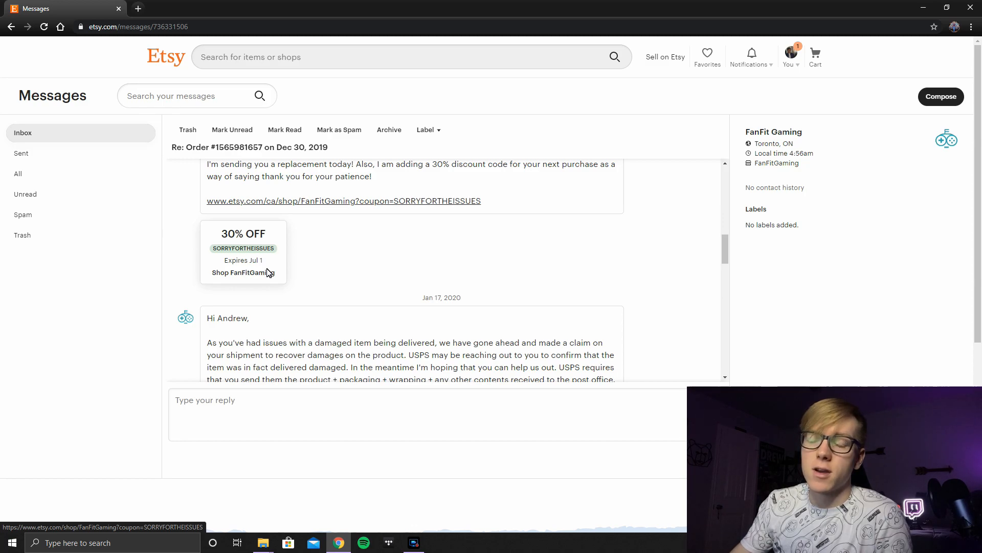
pyautogui.moveTo(279, 263)
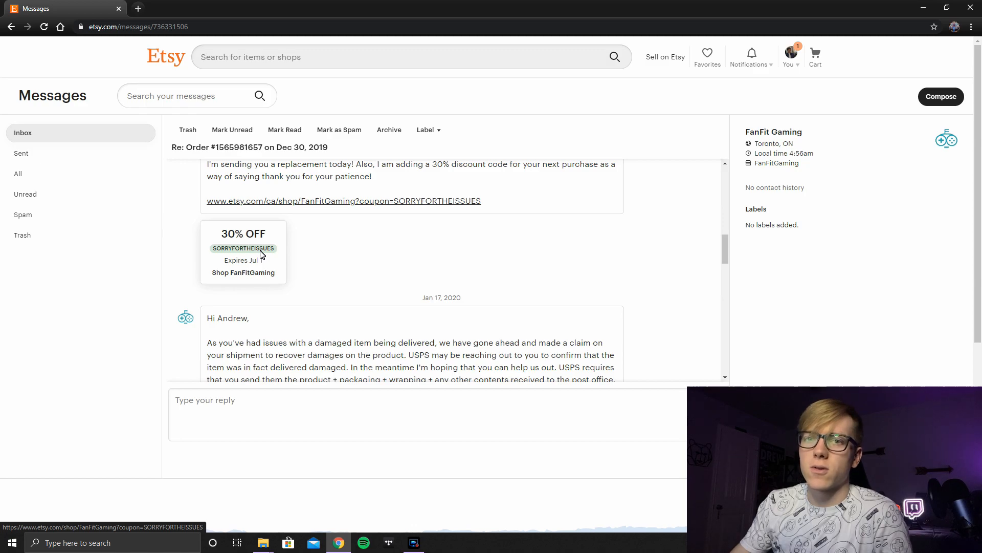
# Step: Read the Jan 17 USPS claim message and view the attached claim letter in its tab
pyautogui.scroll(-3)
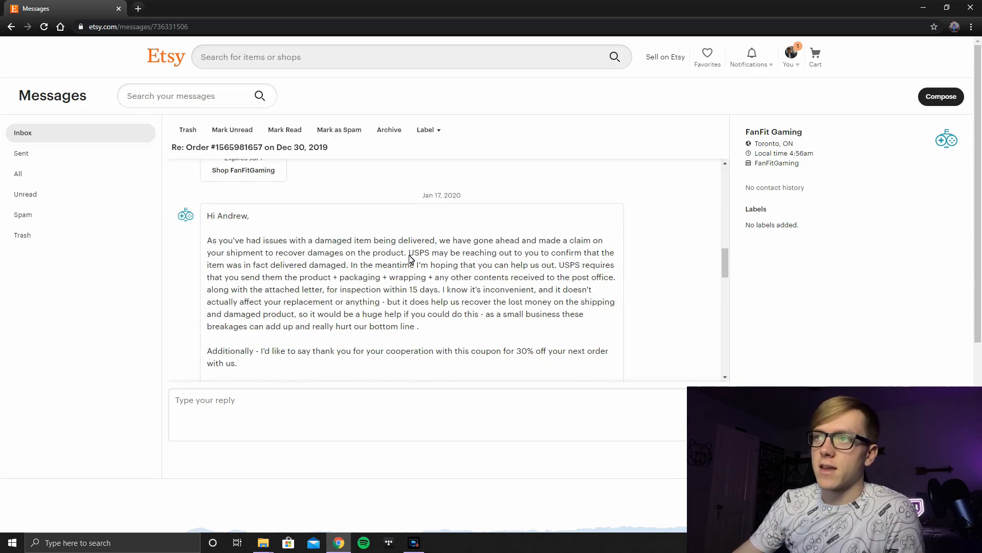
pyautogui.moveTo(418, 294)
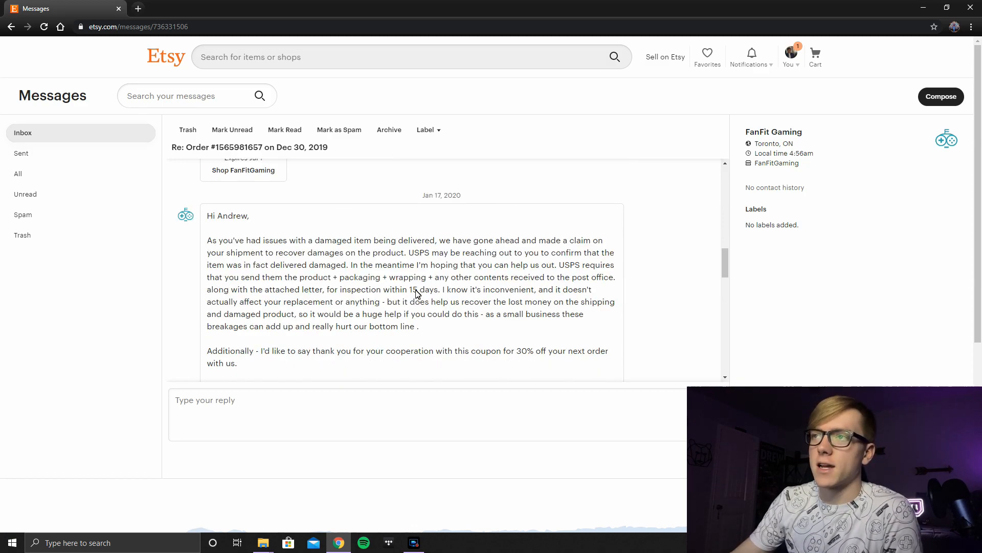
pyautogui.moveTo(408, 258)
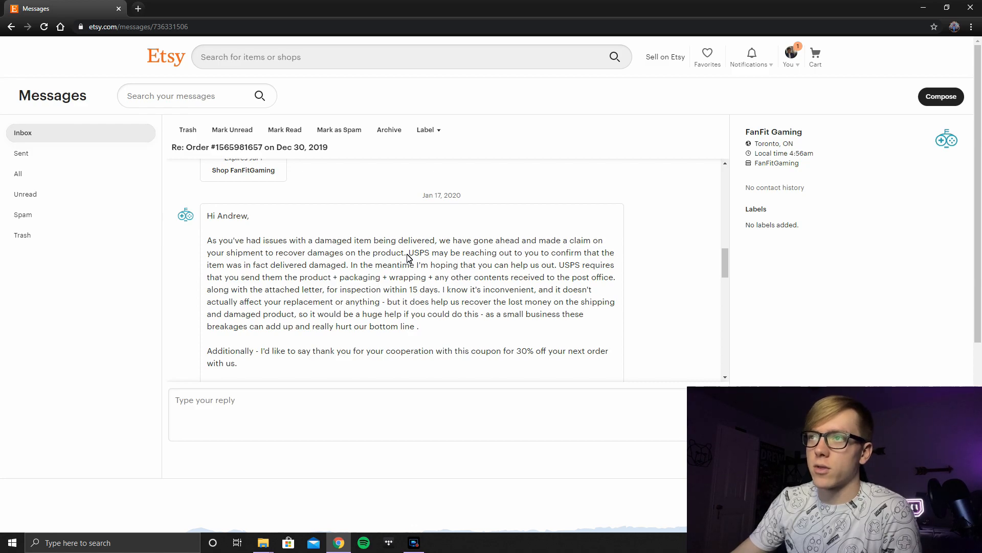
pyautogui.moveTo(420, 265)
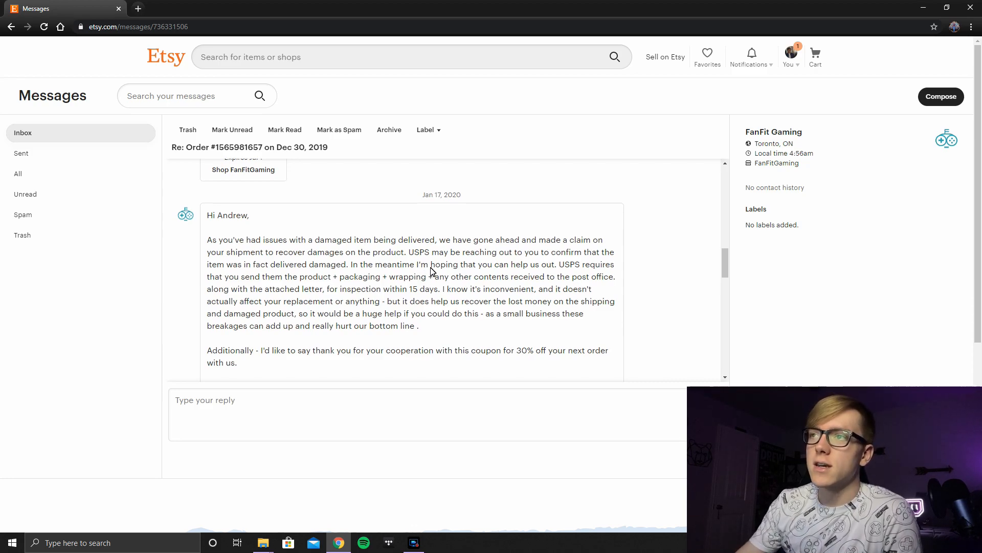
pyautogui.scroll(-3)
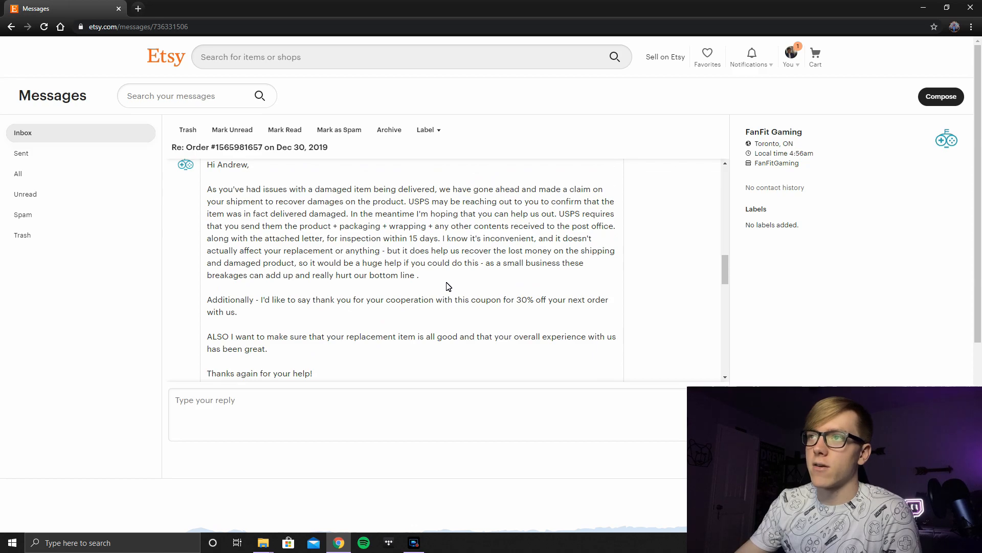
pyautogui.scroll(-3)
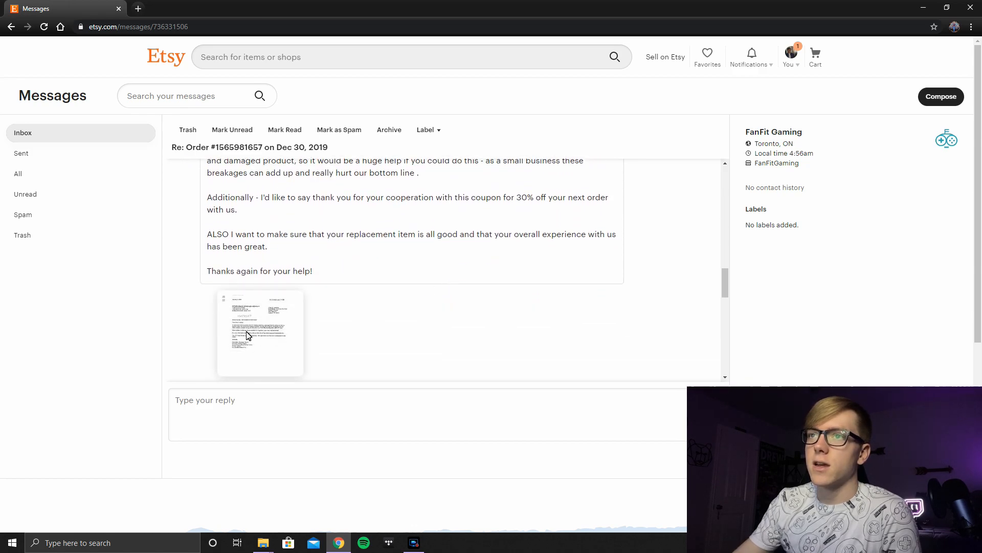
pyautogui.click(260, 332)
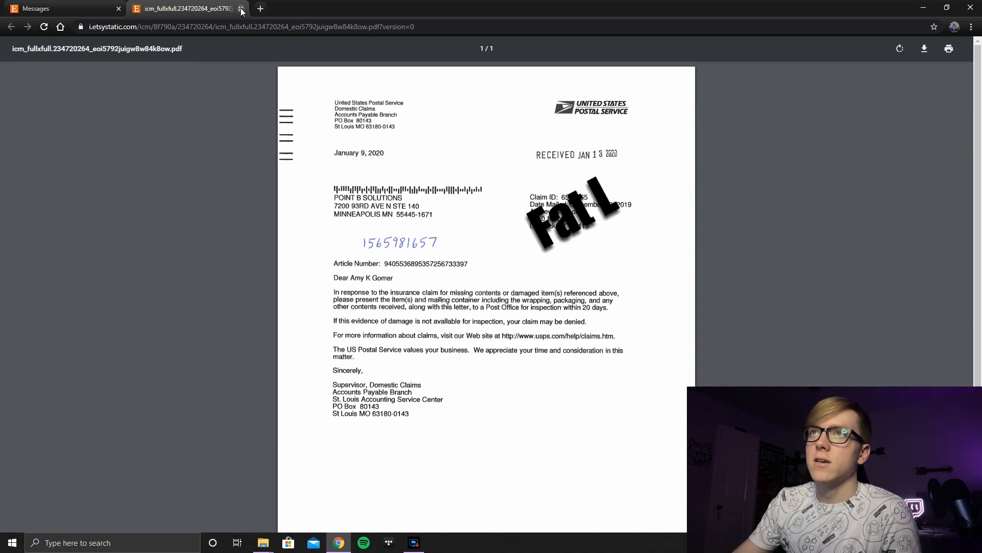
pyautogui.click(240, 8)
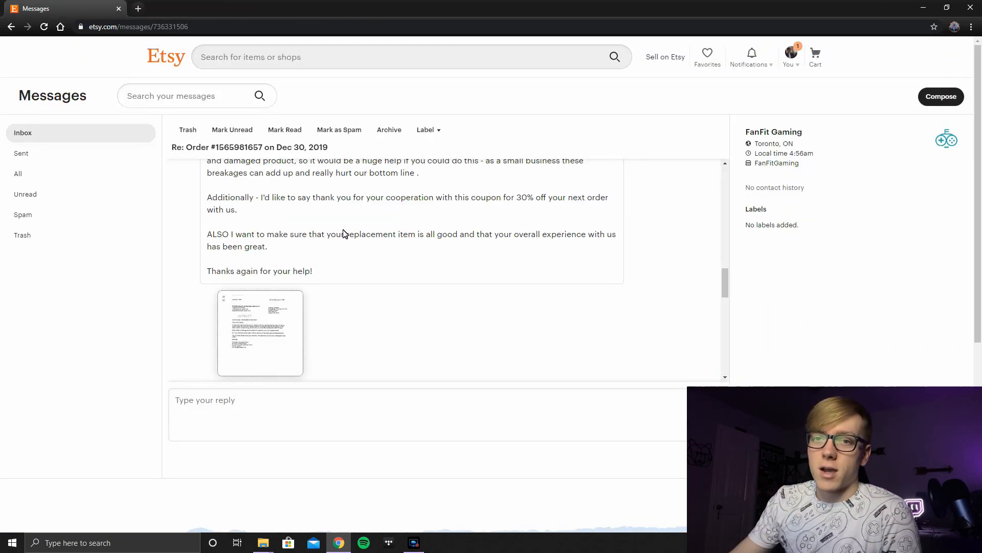
# Step: Scroll down to the Feb 13 seller follow-up asking for an honest review
pyautogui.scroll(-3)
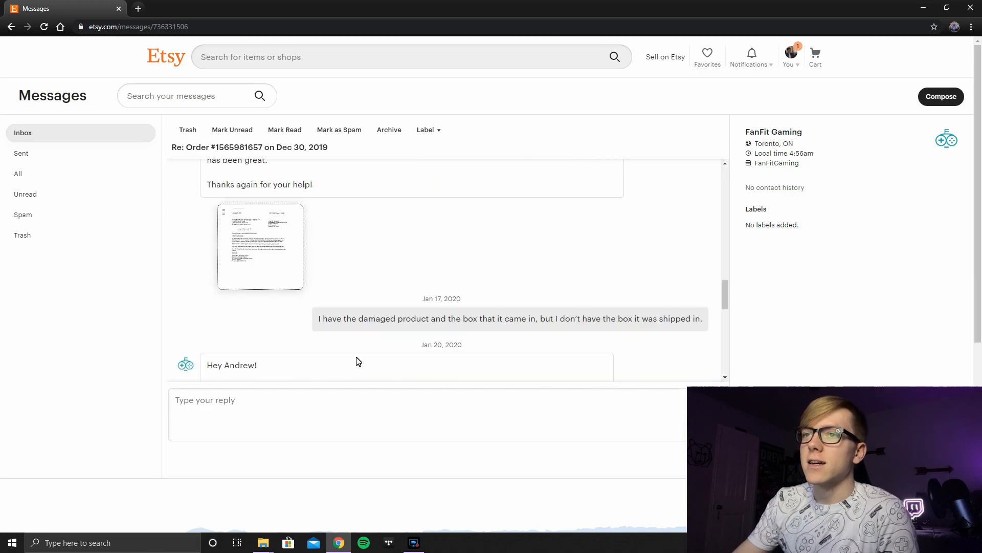
pyautogui.scroll(-3)
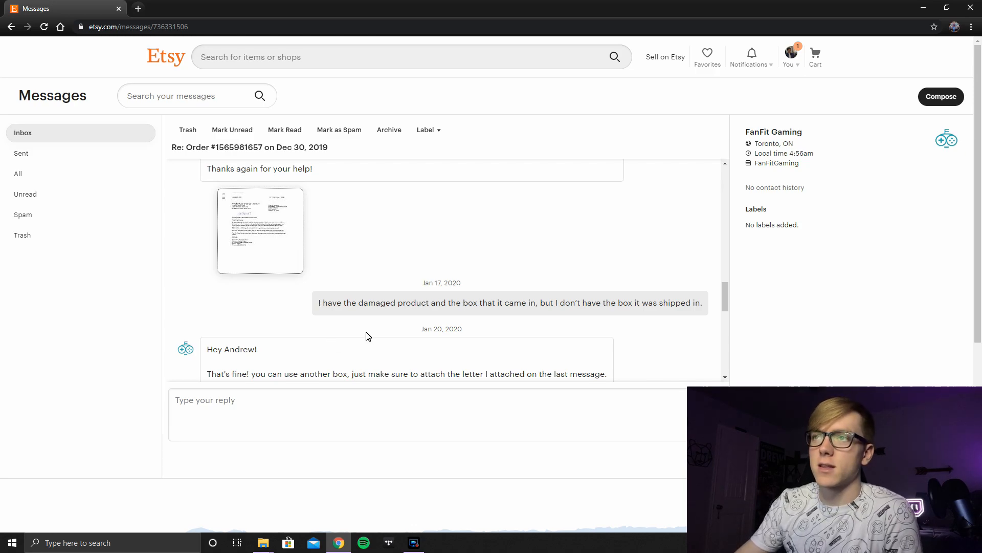
pyautogui.scroll(-3)
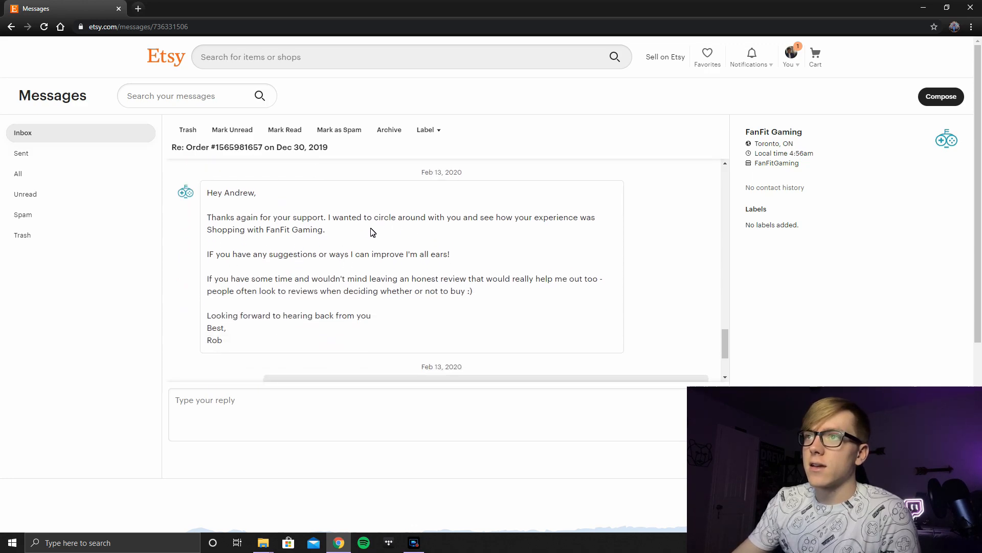
pyautogui.moveTo(223, 294)
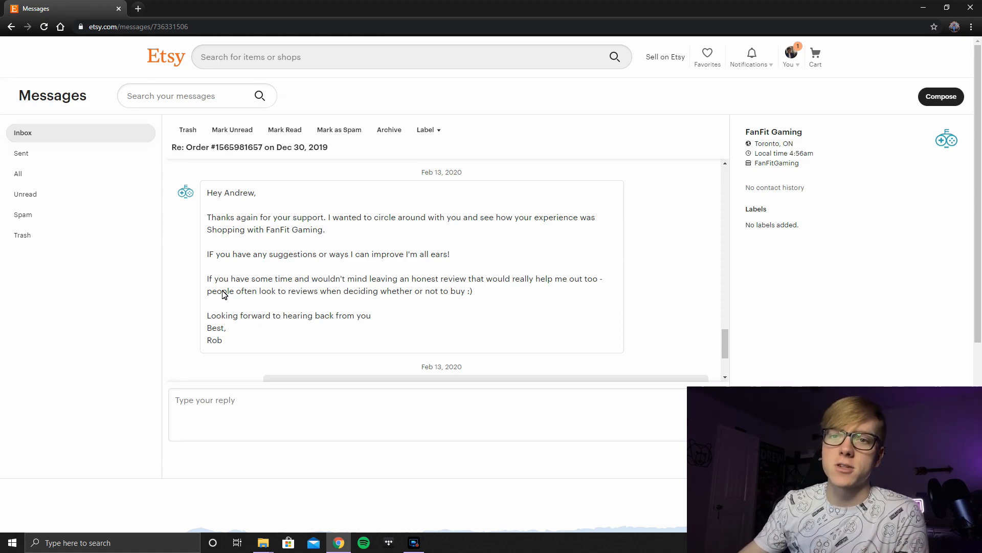
pyautogui.scroll(-3)
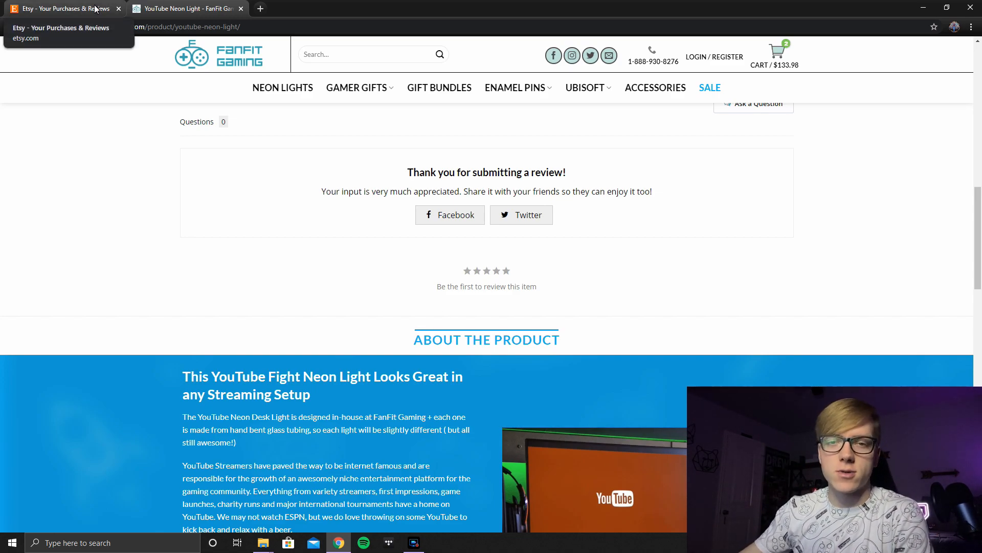
# Step: Return to Etsy's Purchases & Reviews page to see the Twitch and YouTube five-star reviews
pyautogui.click(66, 8)
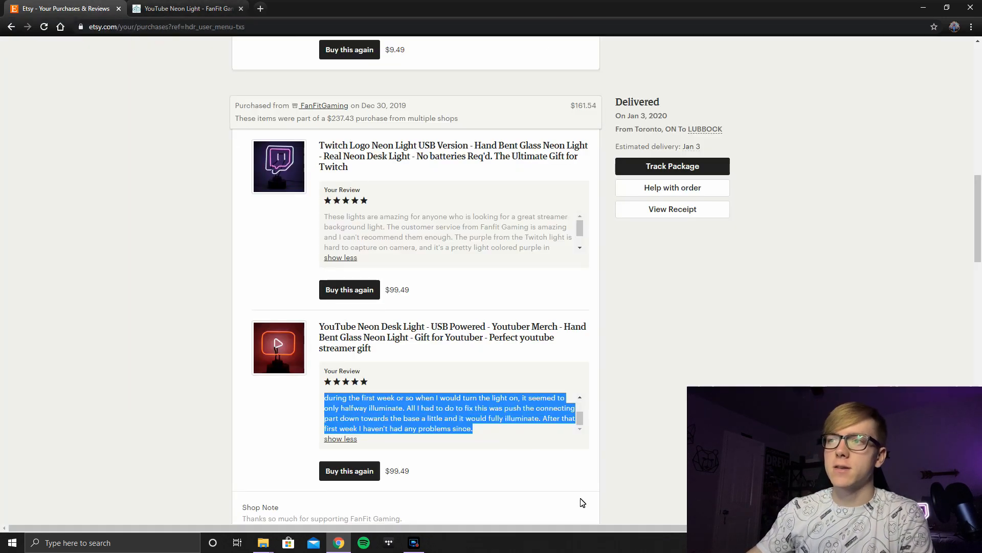
pyautogui.moveTo(611, 456)
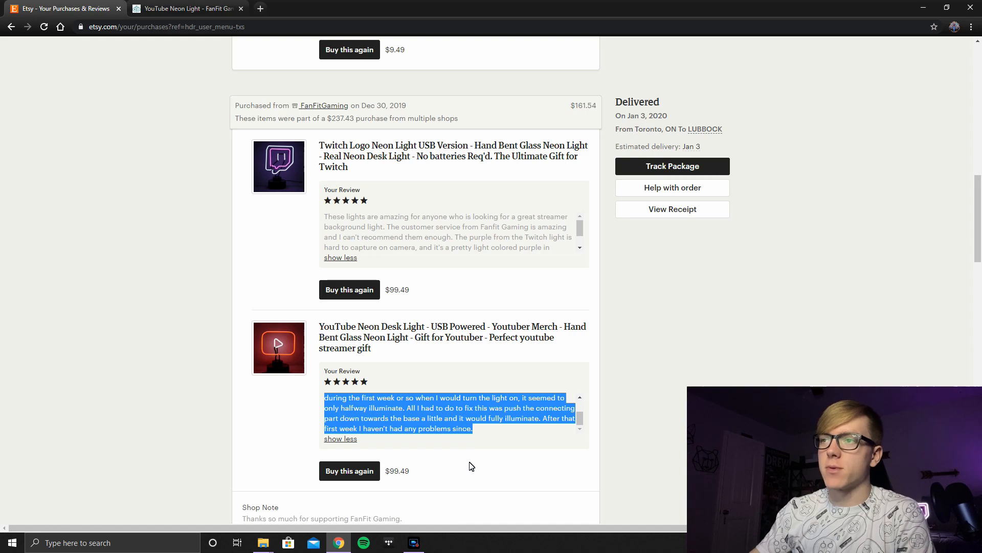
pyautogui.moveTo(506, 300)
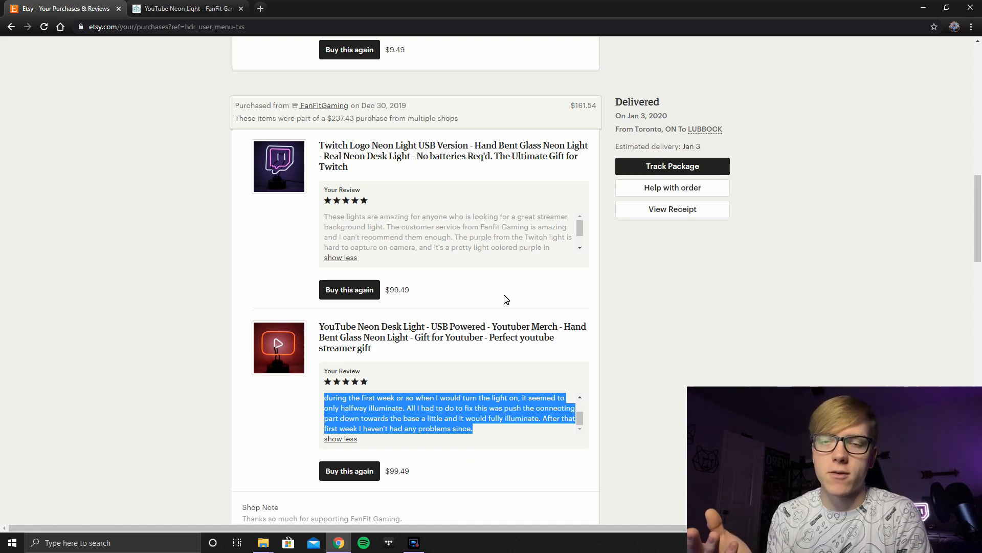